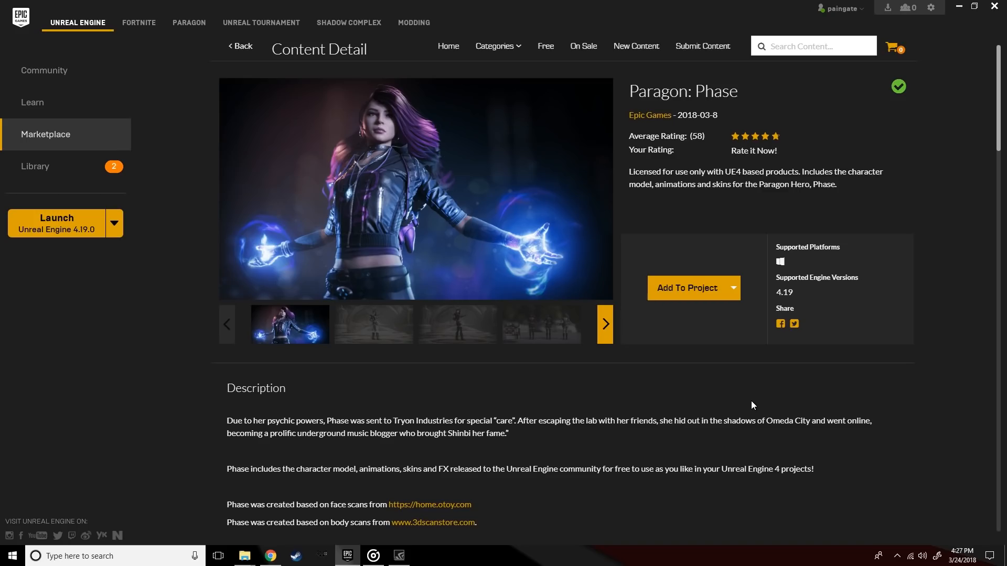
pyautogui.moveTo(373, 391)
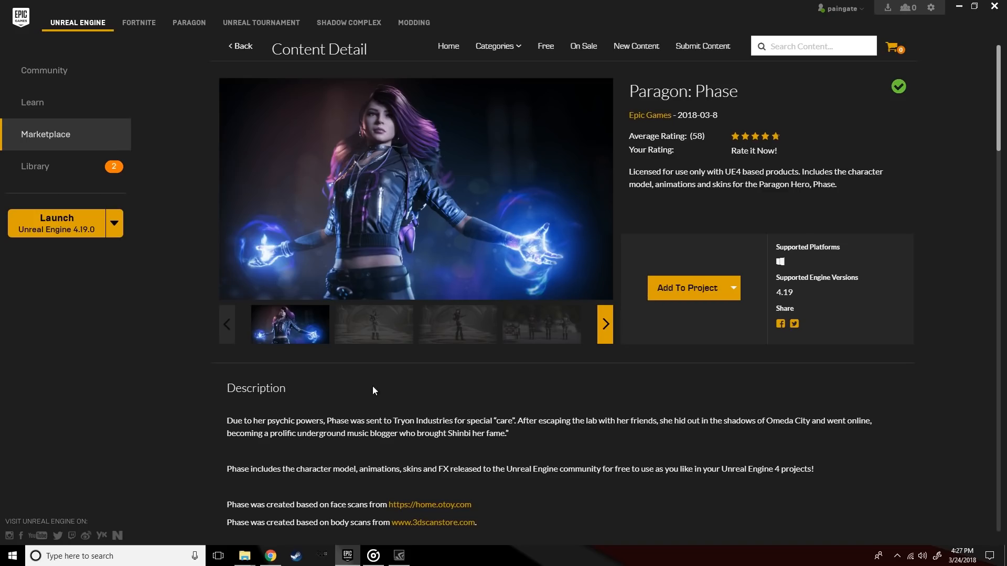
pyautogui.moveTo(52, 235)
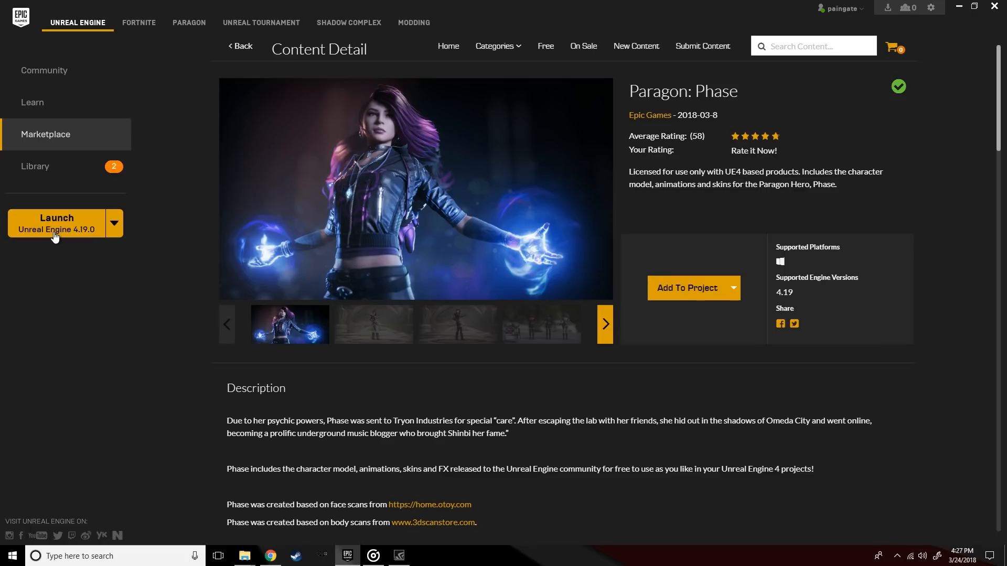
# Launch Unreal Engine 4.19 and create a Blueprint Third Person project named Phase_Test
pyautogui.click(56, 223)
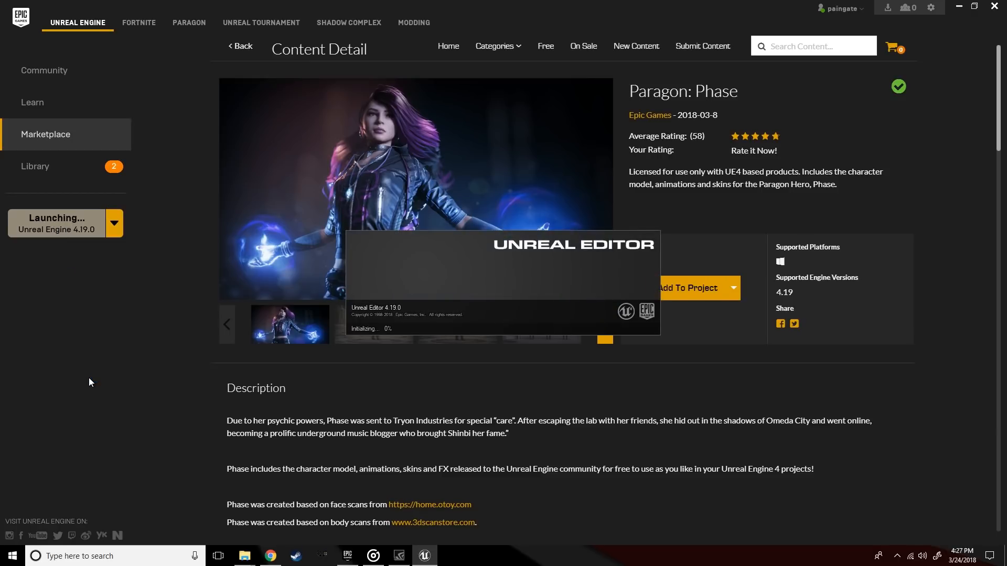
pyautogui.moveTo(96, 380)
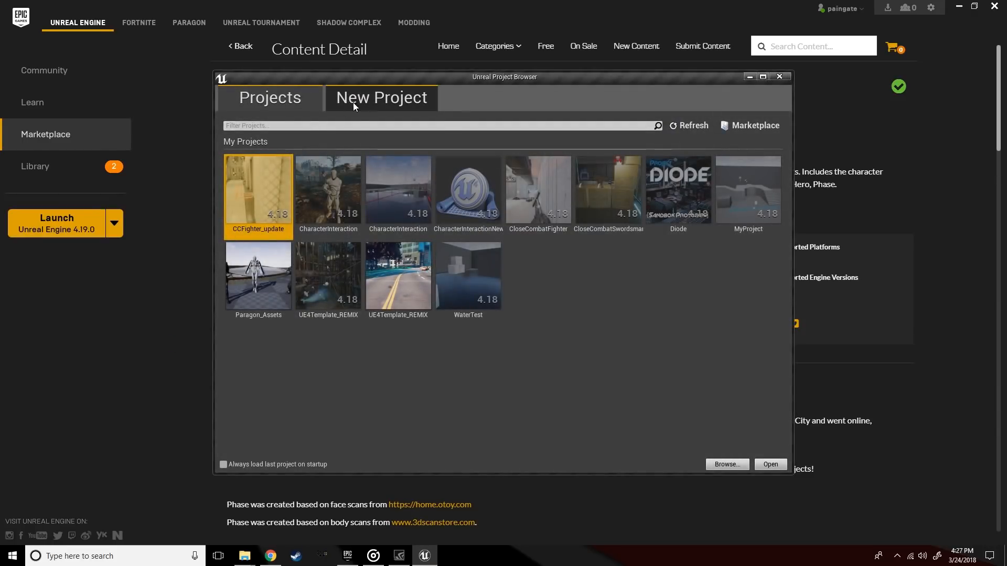
pyautogui.click(381, 98)
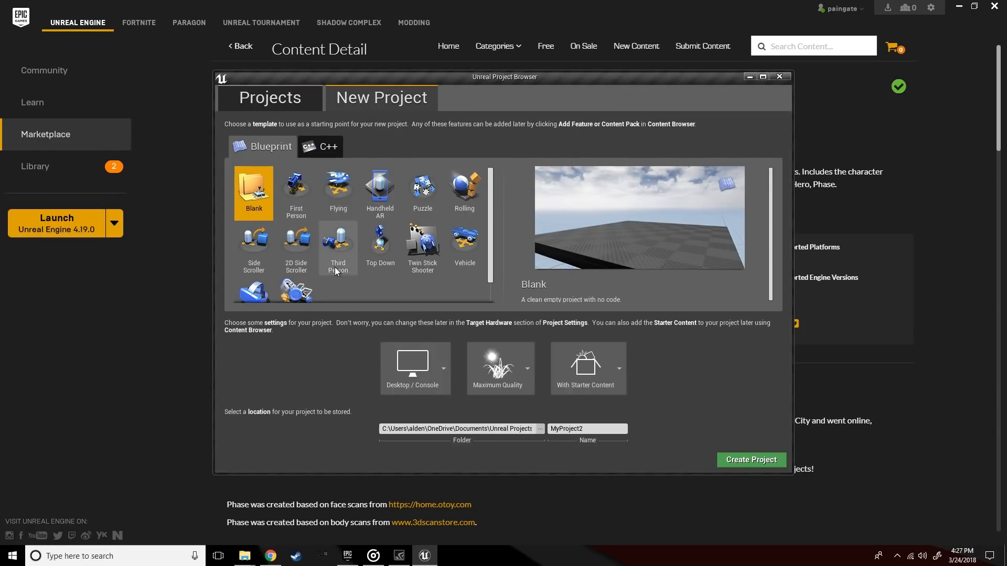
pyautogui.click(338, 247)
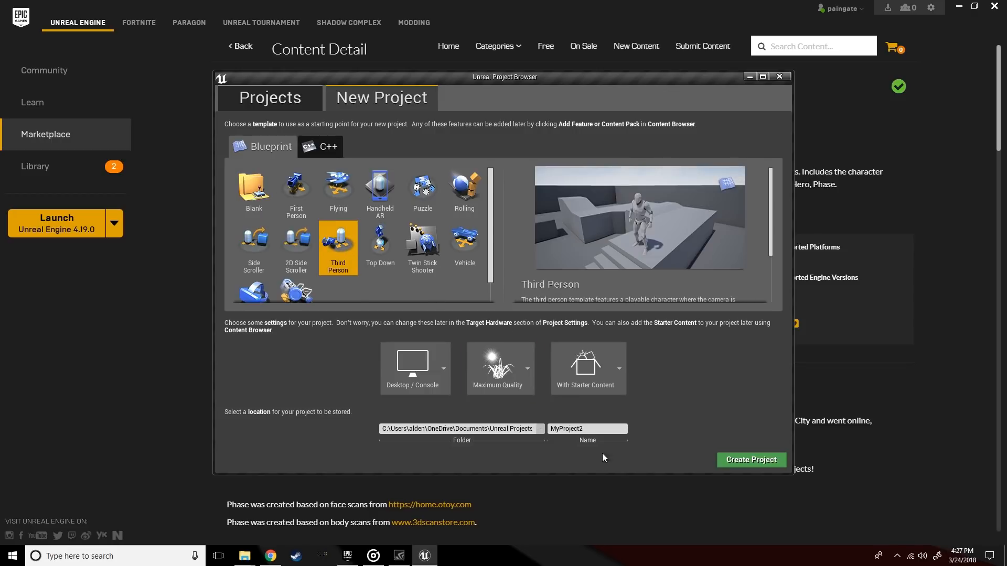
pyautogui.moveTo(542, 417)
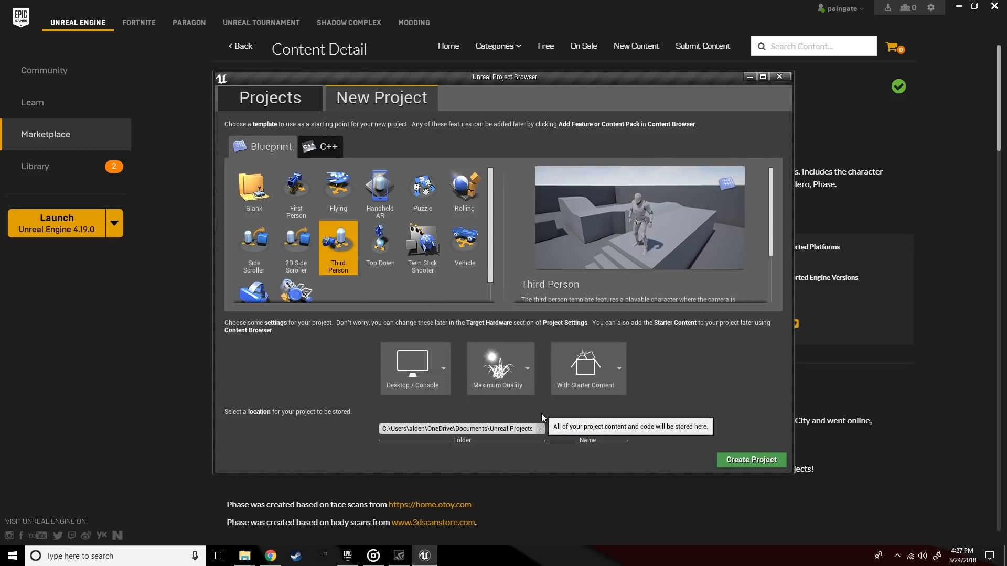
pyautogui.click(588, 429)
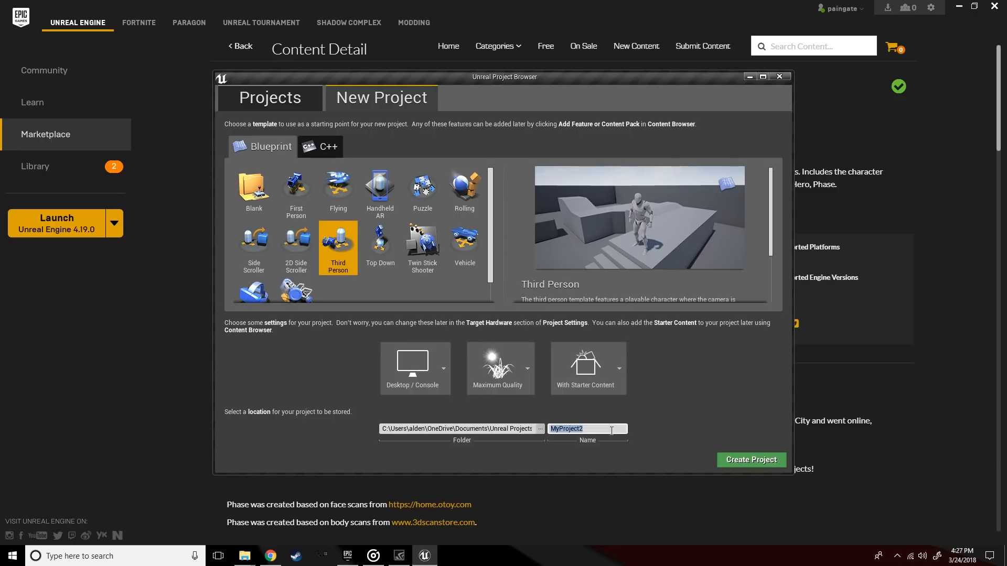
pyautogui.write('Phase_Test')
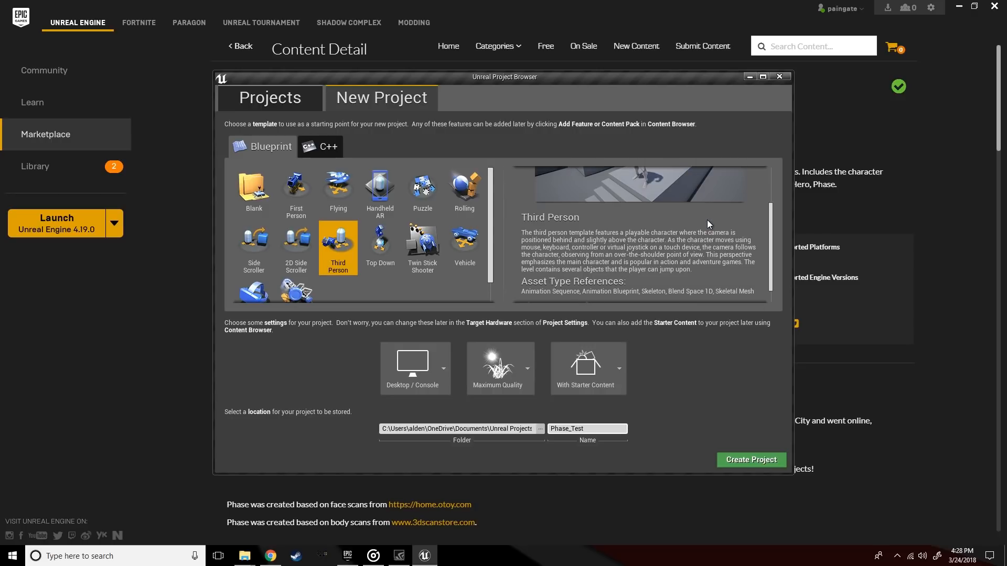
pyautogui.scroll(-3)
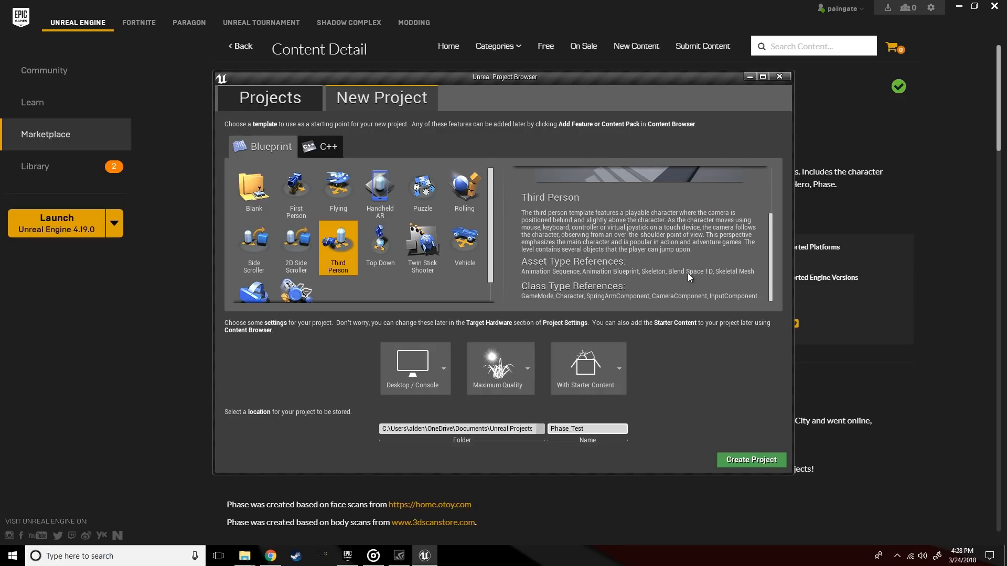
pyautogui.click(751, 460)
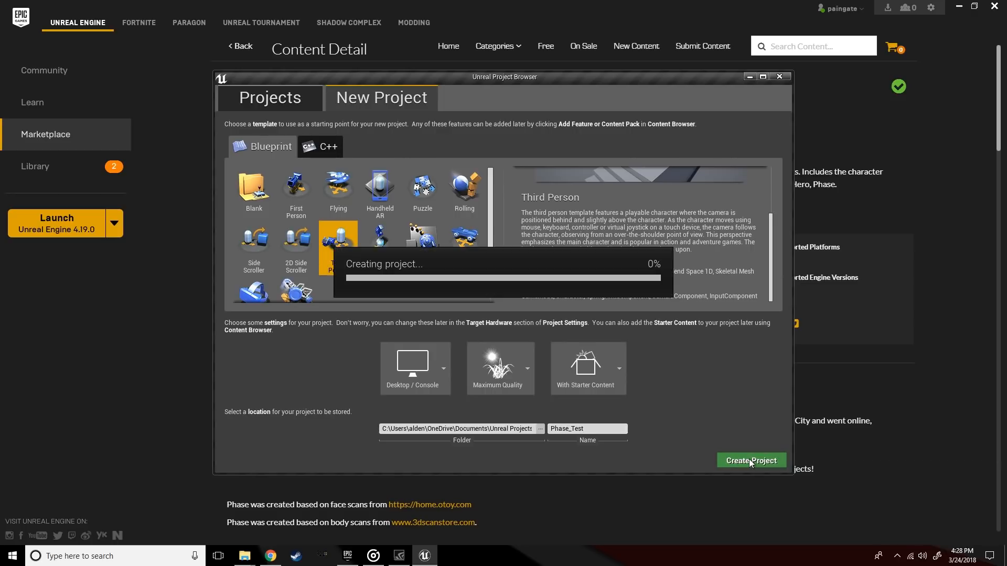
# Show the Sources folder tree, expand Mannequin > Character, then return to the launcher
pyautogui.click(751, 460)
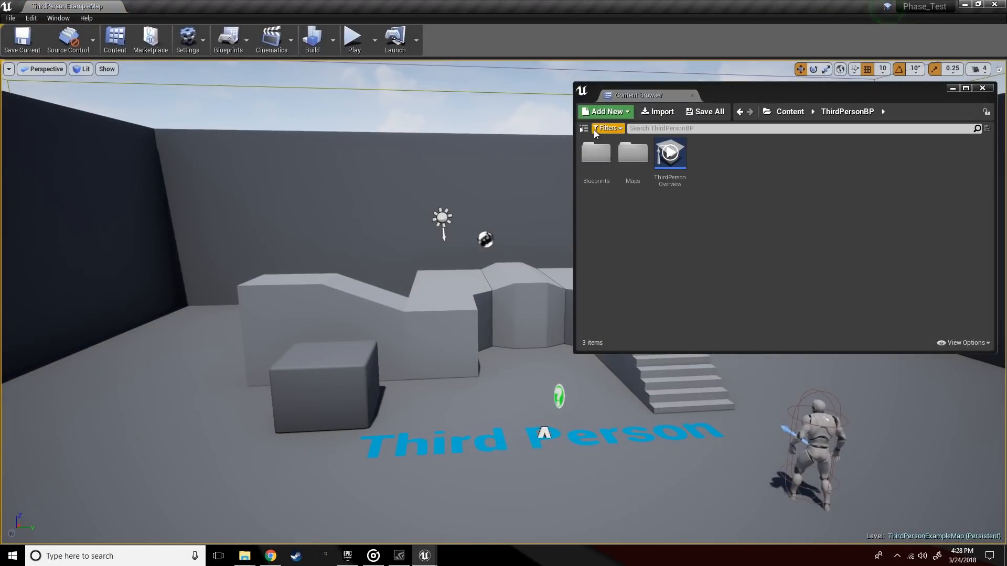
pyautogui.click(583, 129)
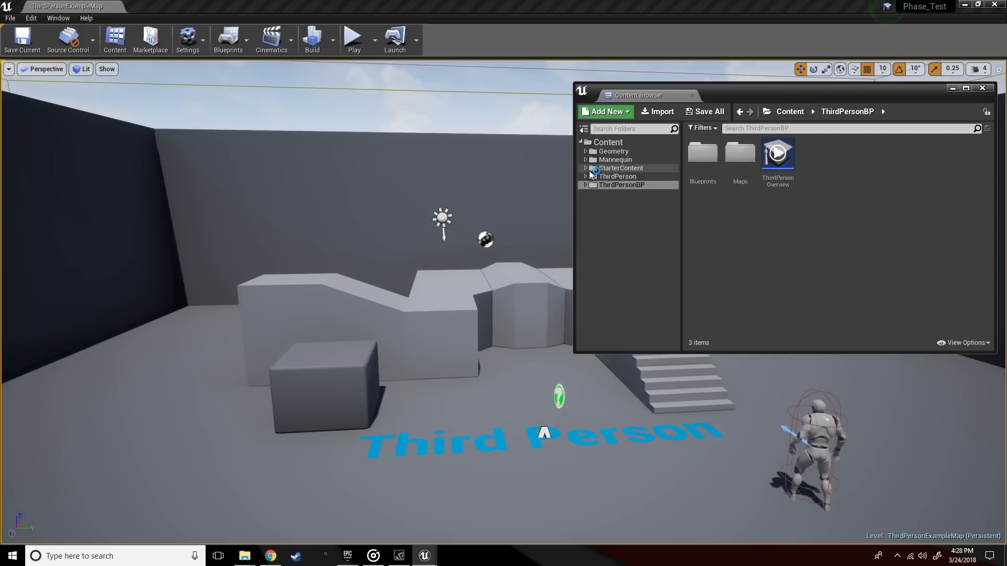
pyautogui.click(584, 159)
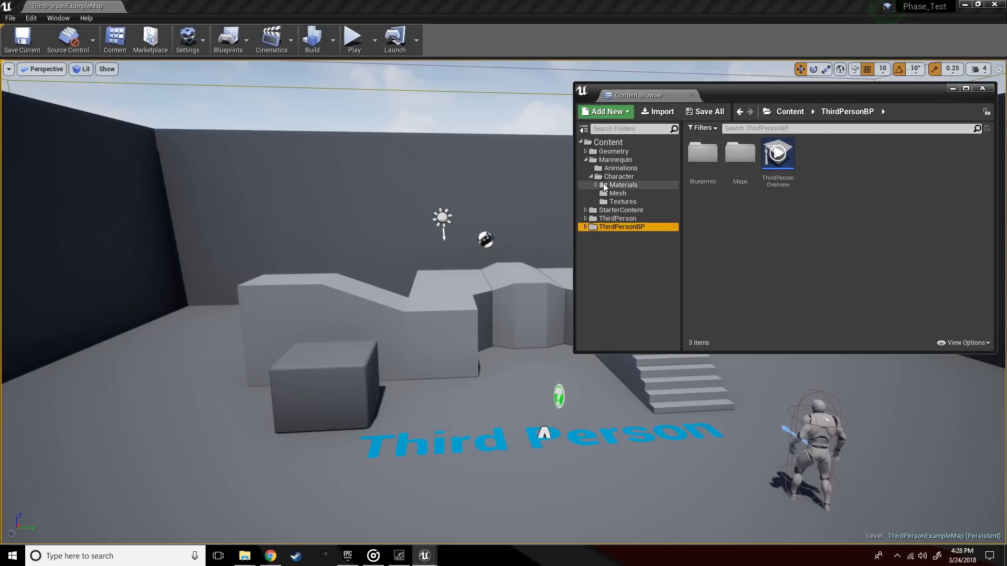
pyautogui.click(617, 193)
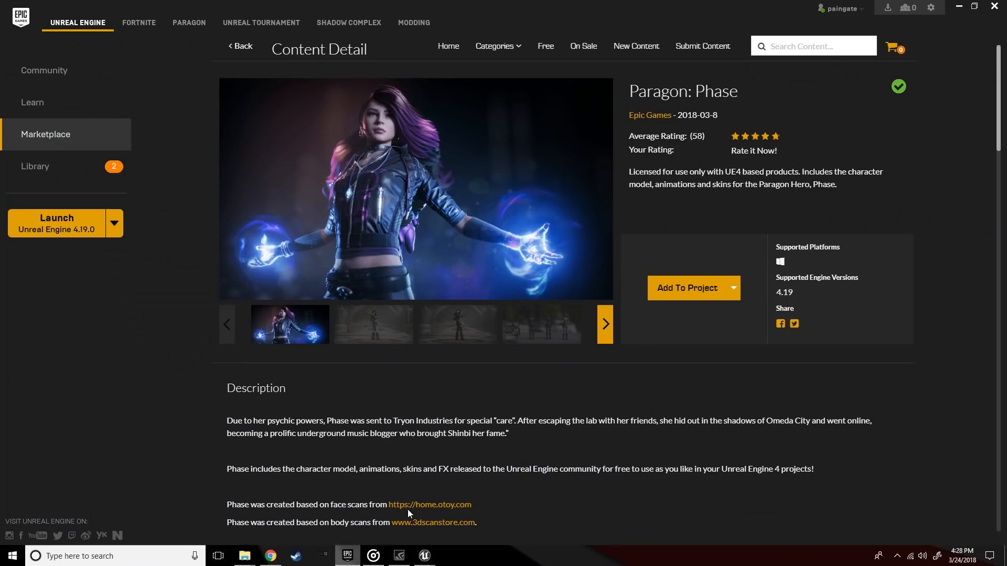
# Add the Paragon: Phase pack to the Phase_Test project
pyautogui.click(685, 288)
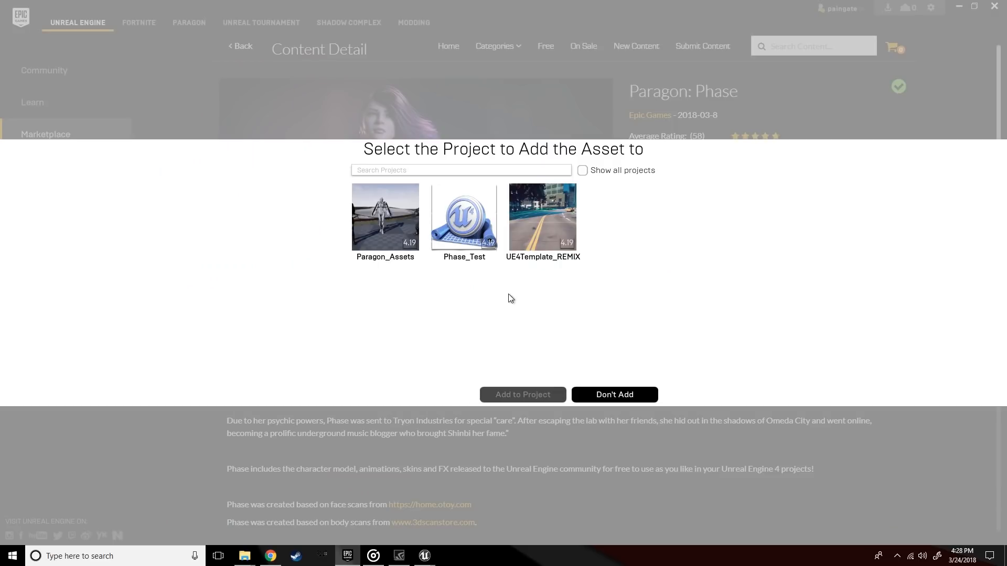
pyautogui.click(464, 216)
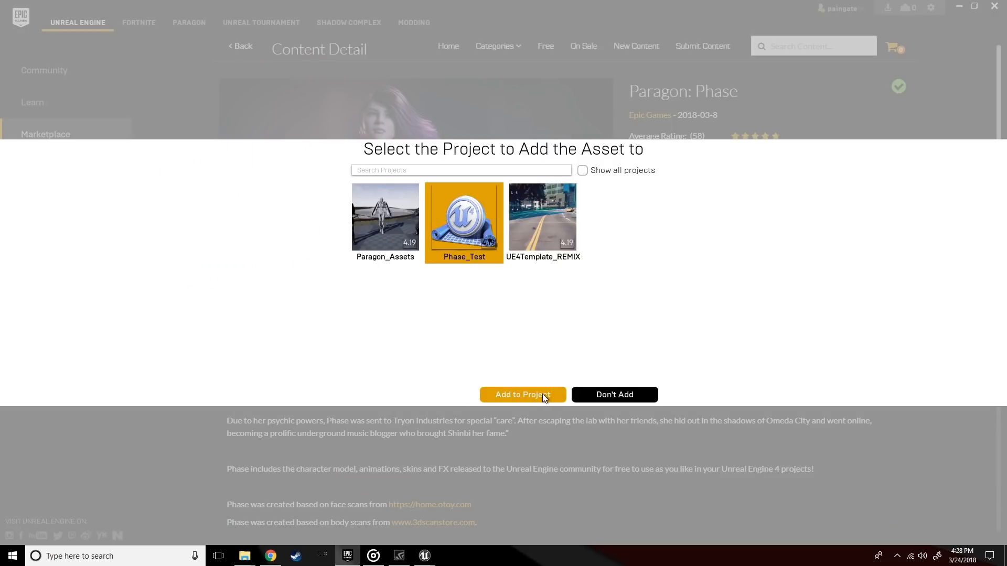
pyautogui.click(522, 395)
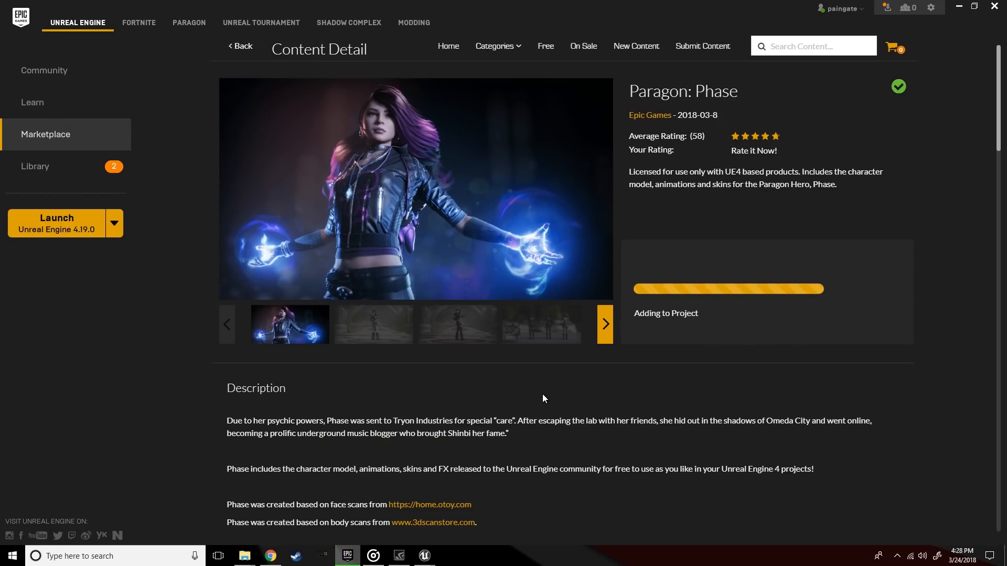
# Browse the Phase preview images while the pack installs
pyautogui.click(373, 325)
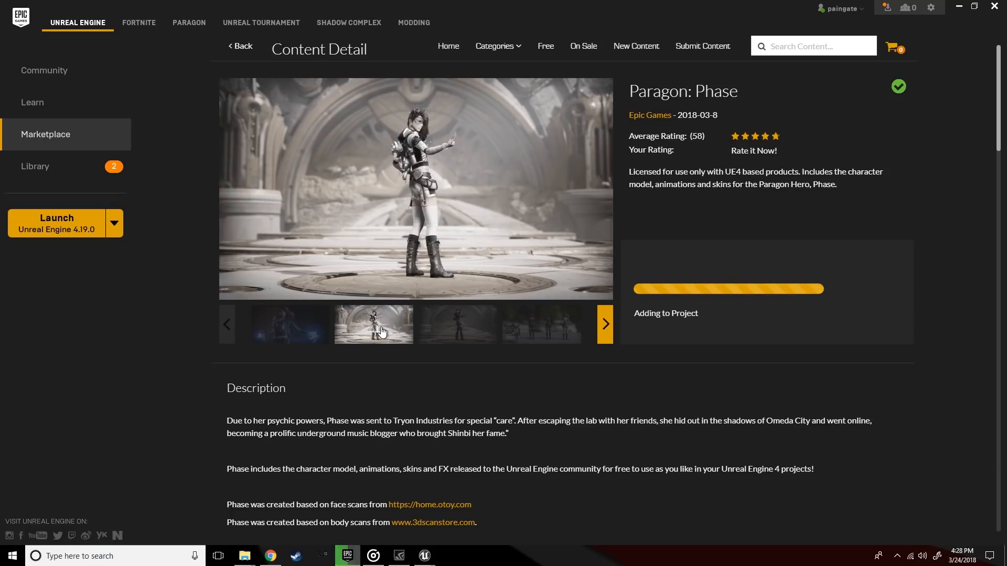
pyautogui.click(458, 324)
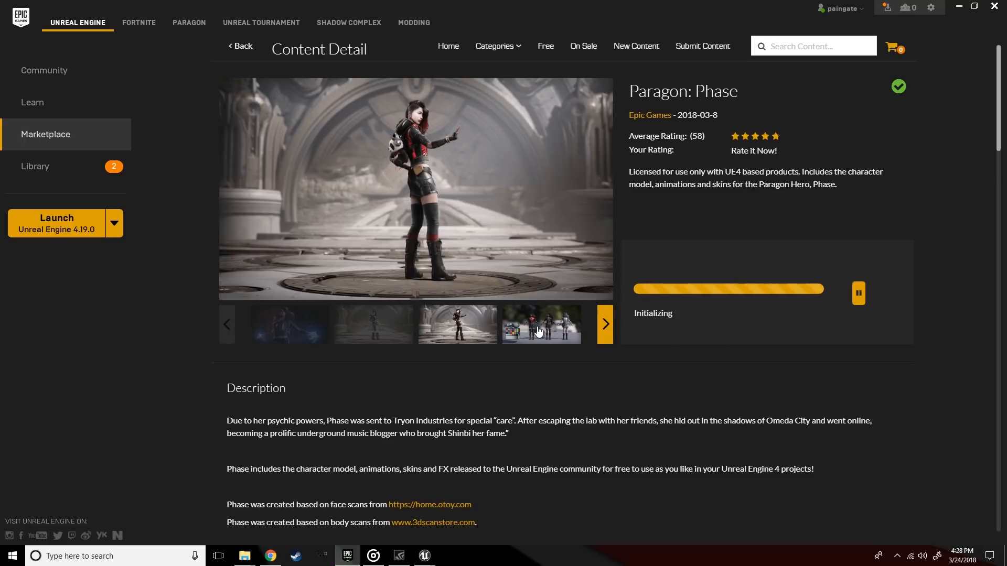
pyautogui.click(605, 324)
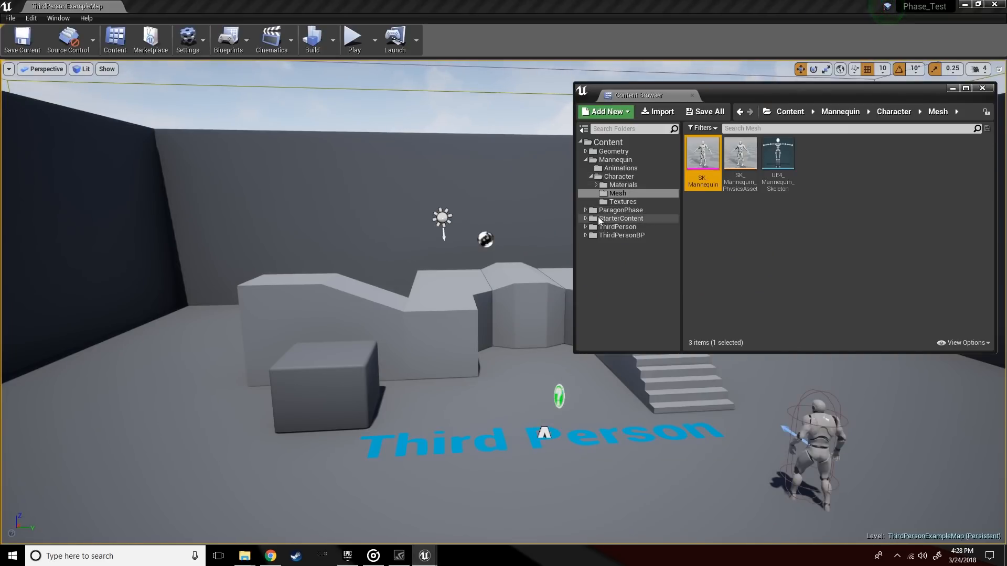
# Navigate ParagonPhase > Heroes > Phase > Meshes and open Phase_GDC in the mesh editor
pyautogui.click(585, 210)
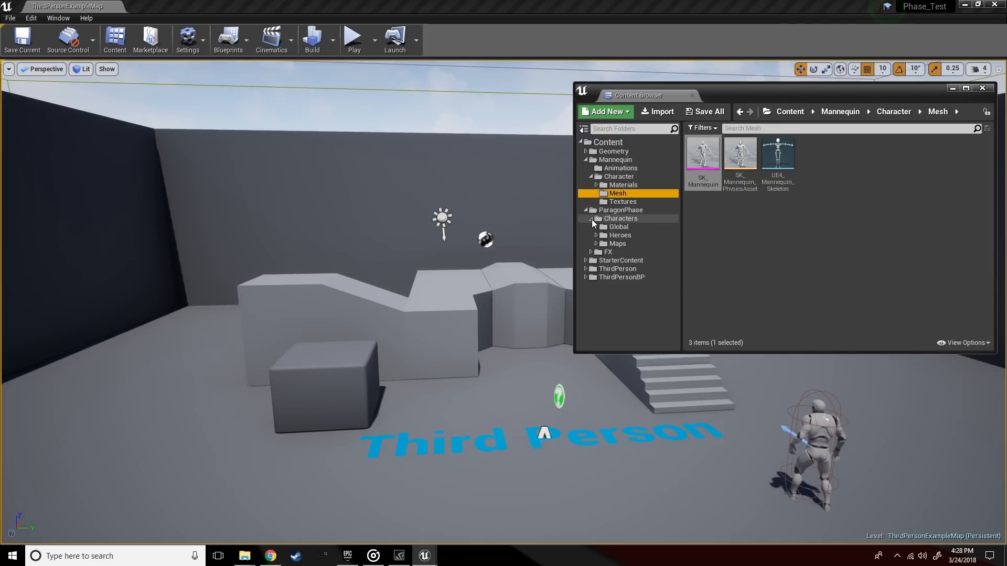
pyautogui.click(625, 262)
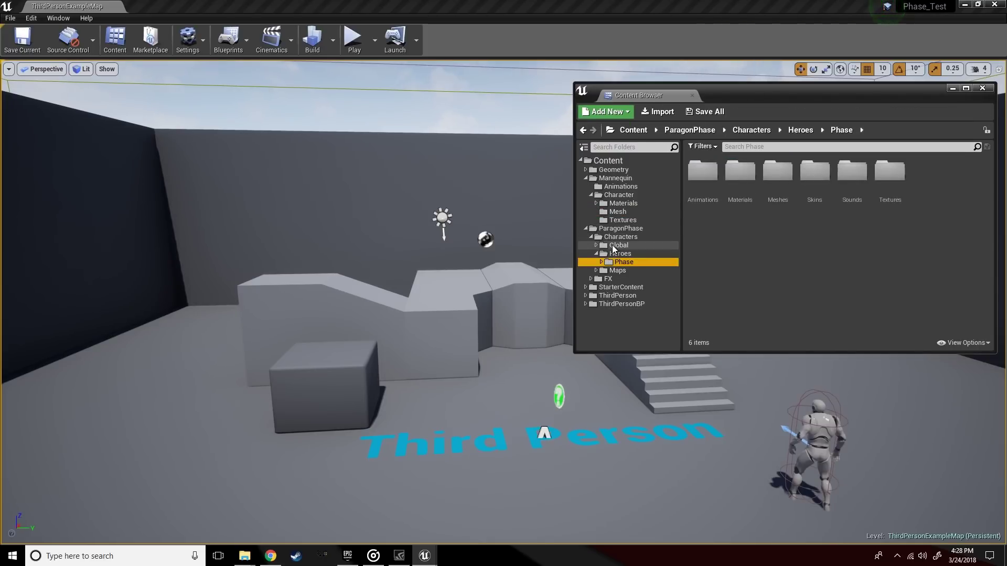
pyautogui.click(631, 287)
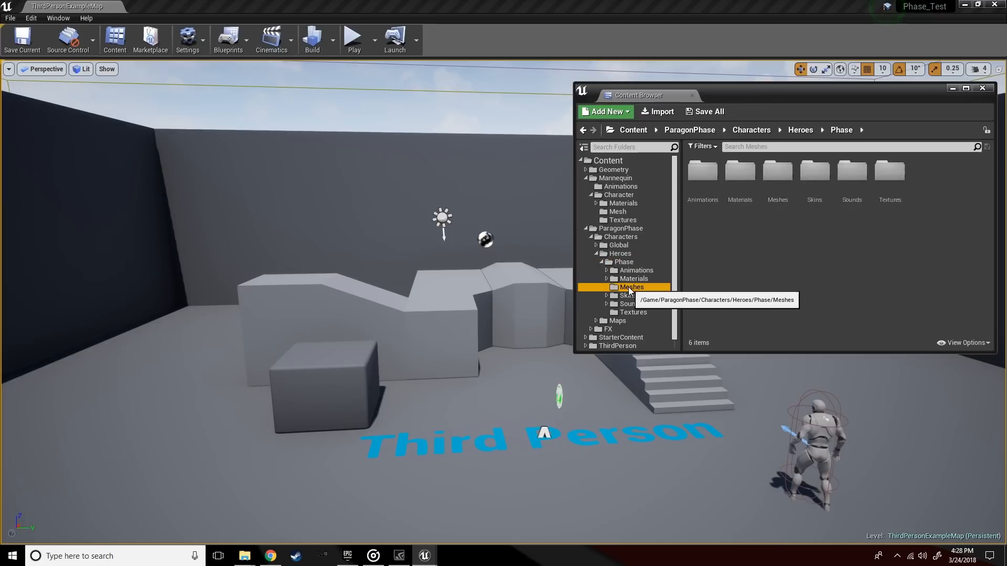
pyautogui.click(631, 287)
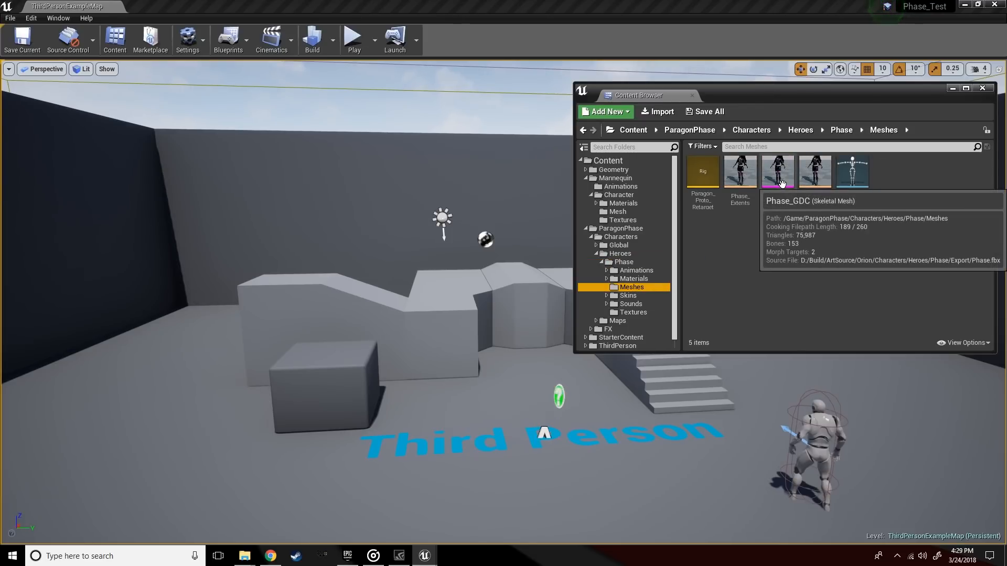
pyautogui.click(778, 171)
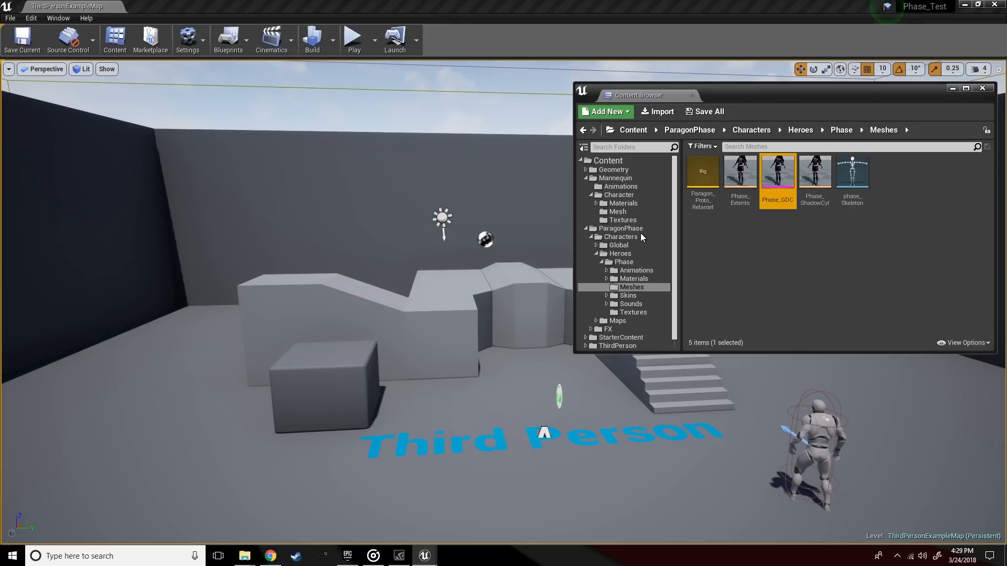
pyautogui.doubleClick(777, 172)
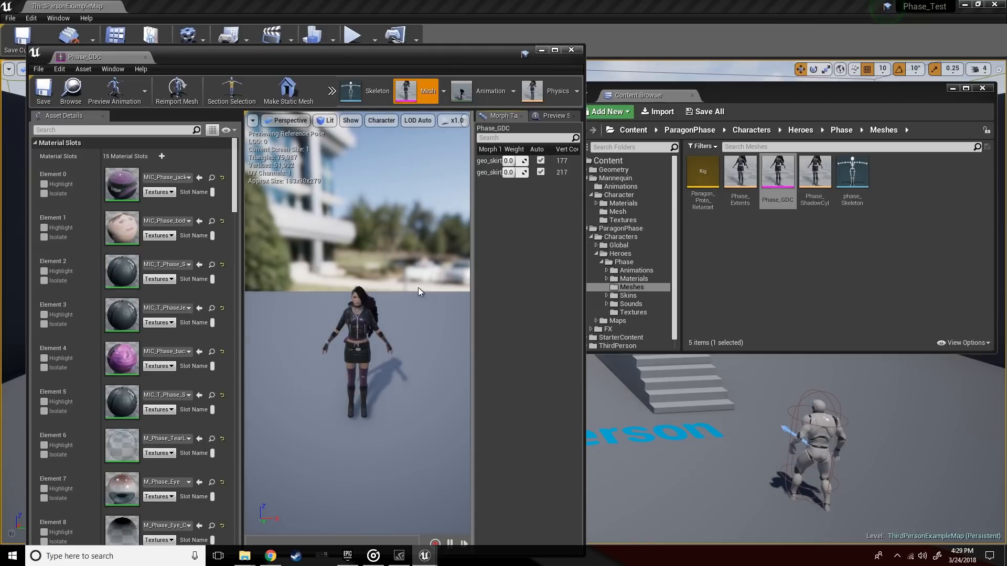
pyautogui.moveTo(364, 91)
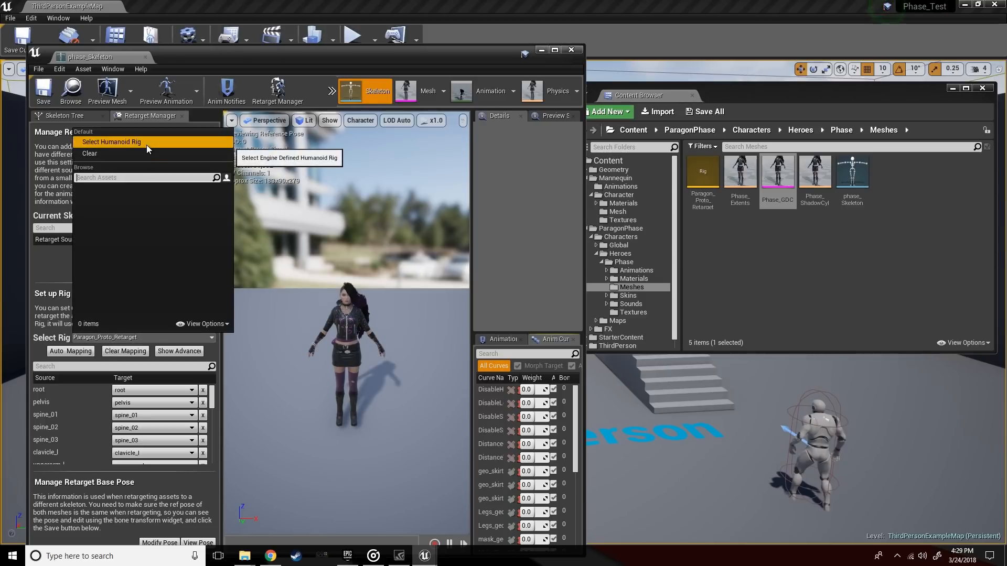
# Open UE4_Mannequin_Skeleton from Mannequin > Character > Mesh and assign it the Humanoid rig
pyautogui.click(111, 142)
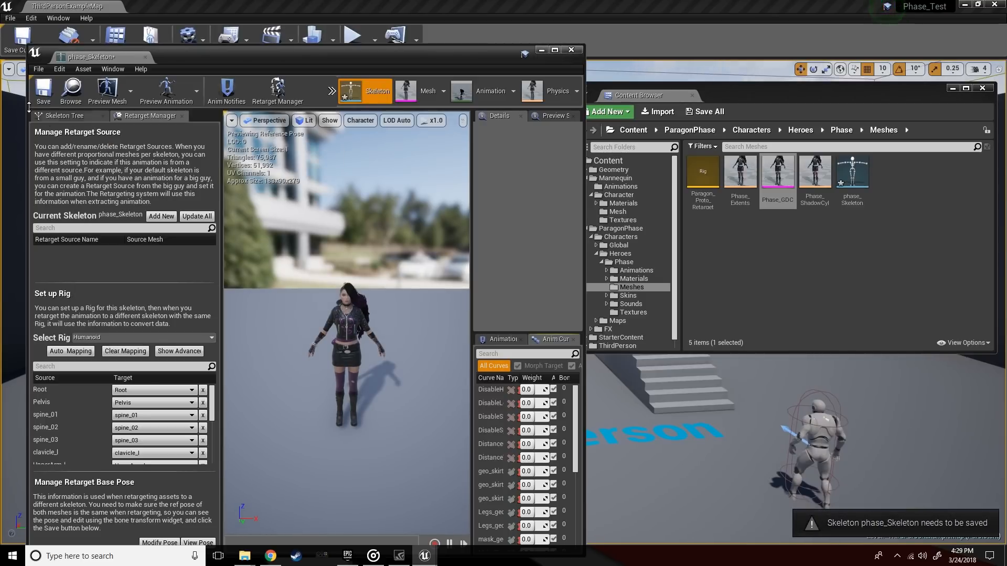
pyautogui.moveTo(694, 181)
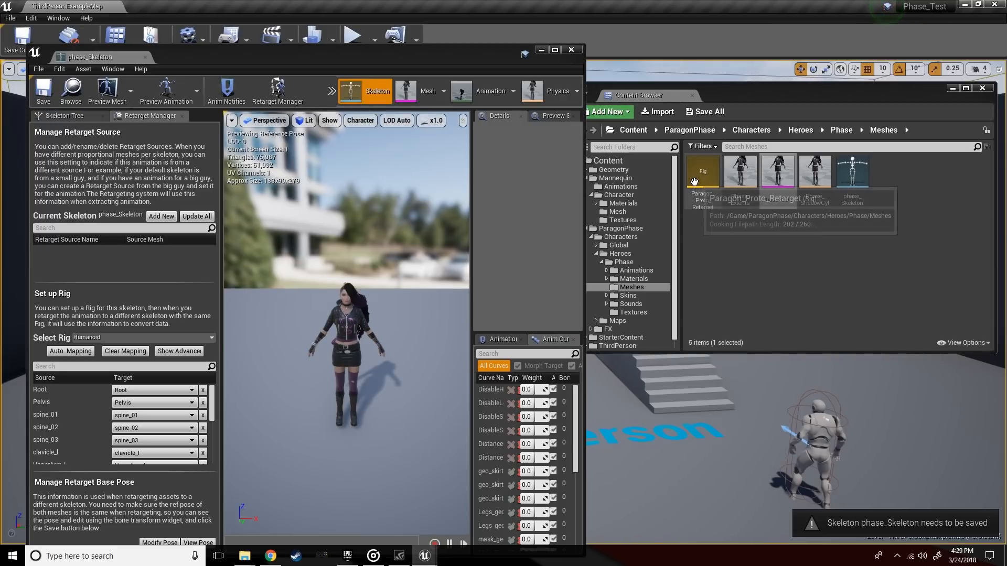
pyautogui.click(618, 193)
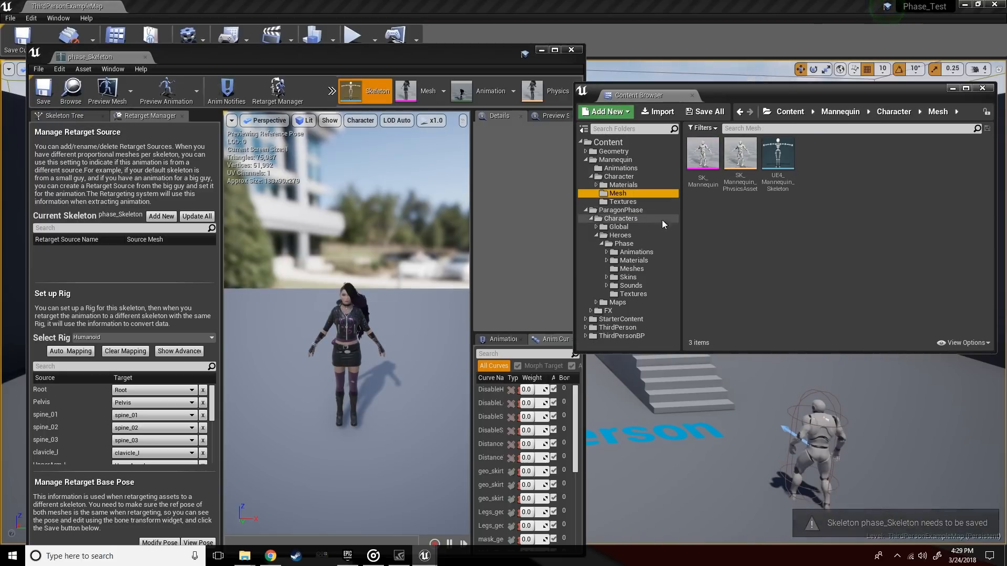
pyautogui.click(777, 152)
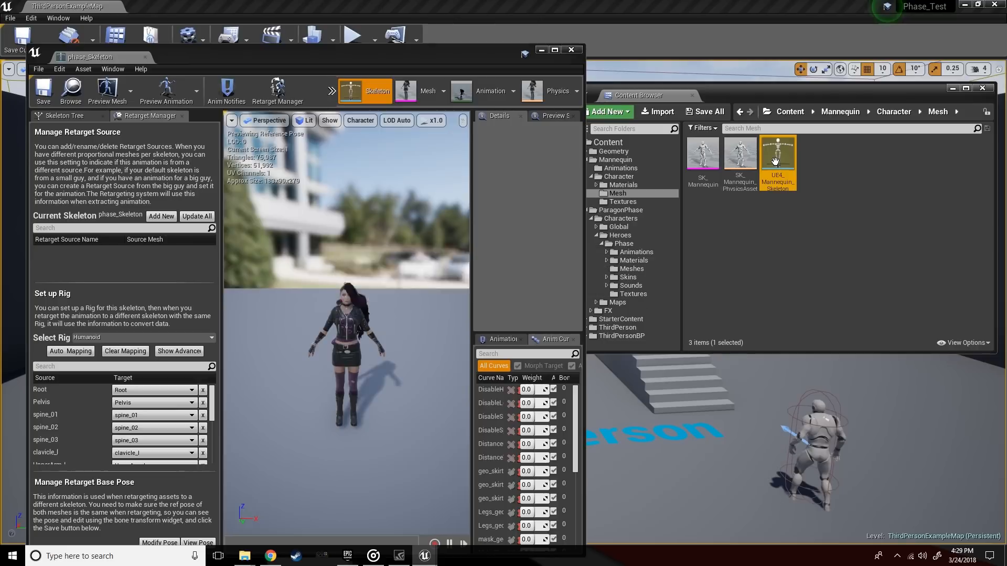
pyautogui.doubleClick(778, 153)
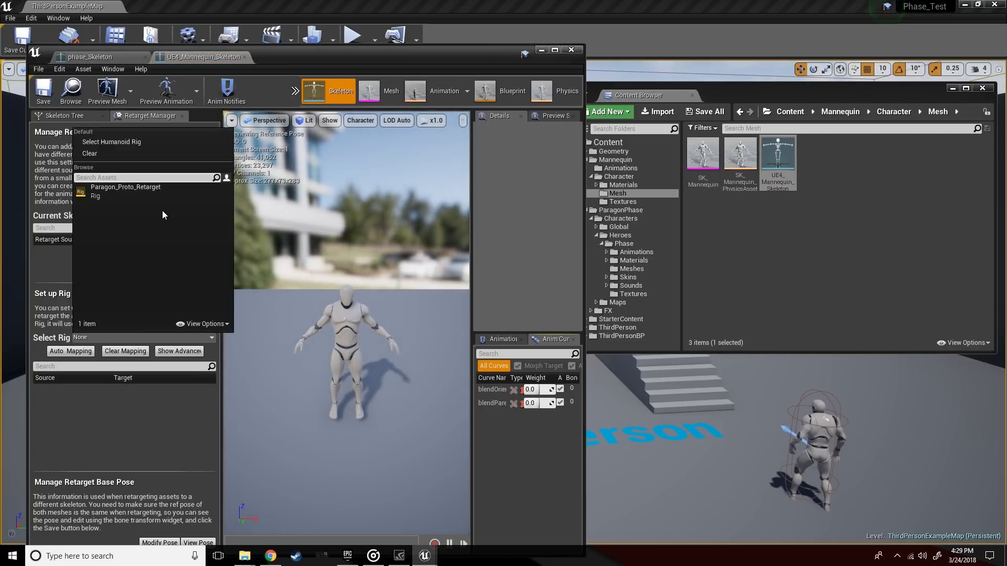
pyautogui.click(110, 142)
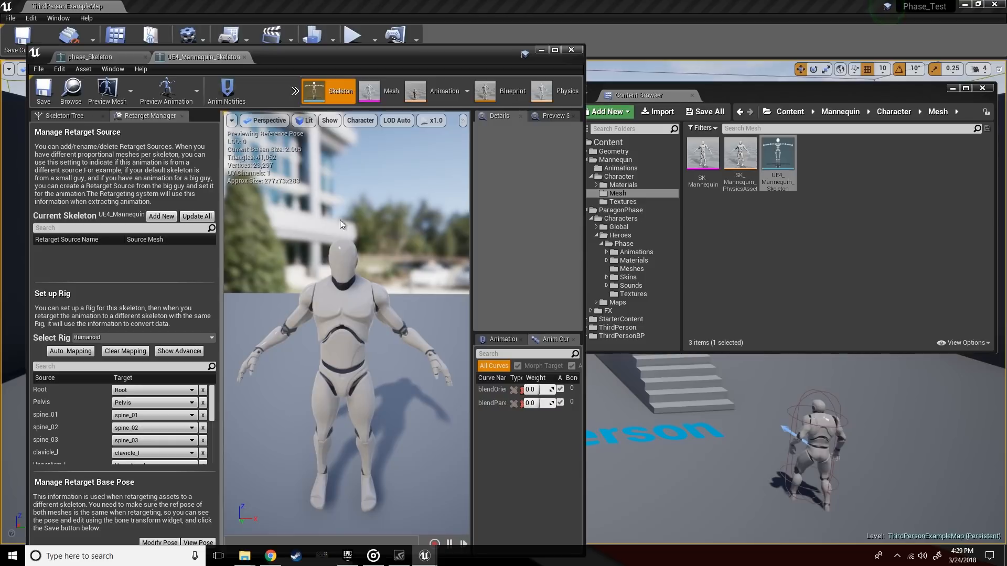
# Show all joints, view phase_Skeleton from the front, and rotate upperarm_l
pyautogui.click(360, 120)
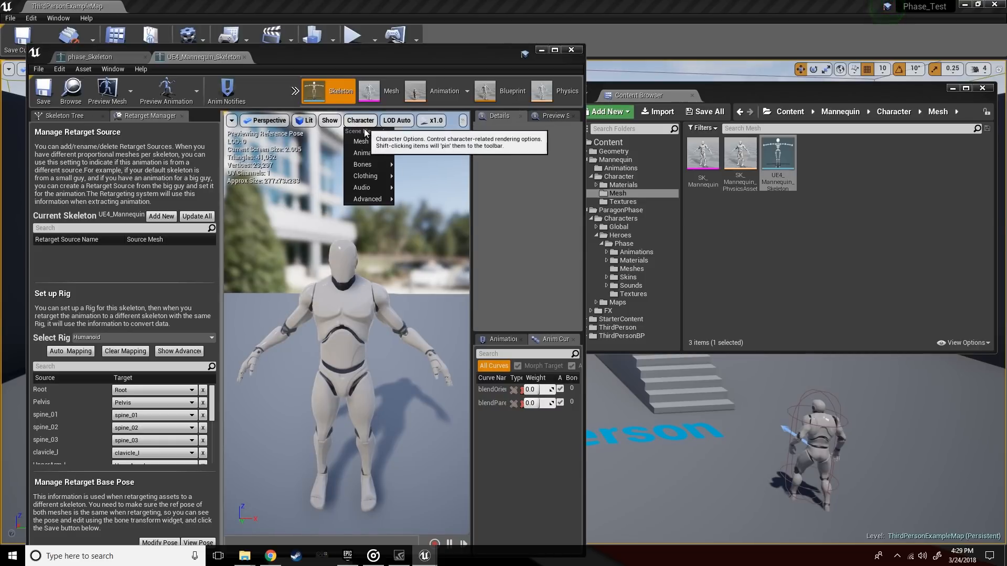
pyautogui.moveTo(449, 213)
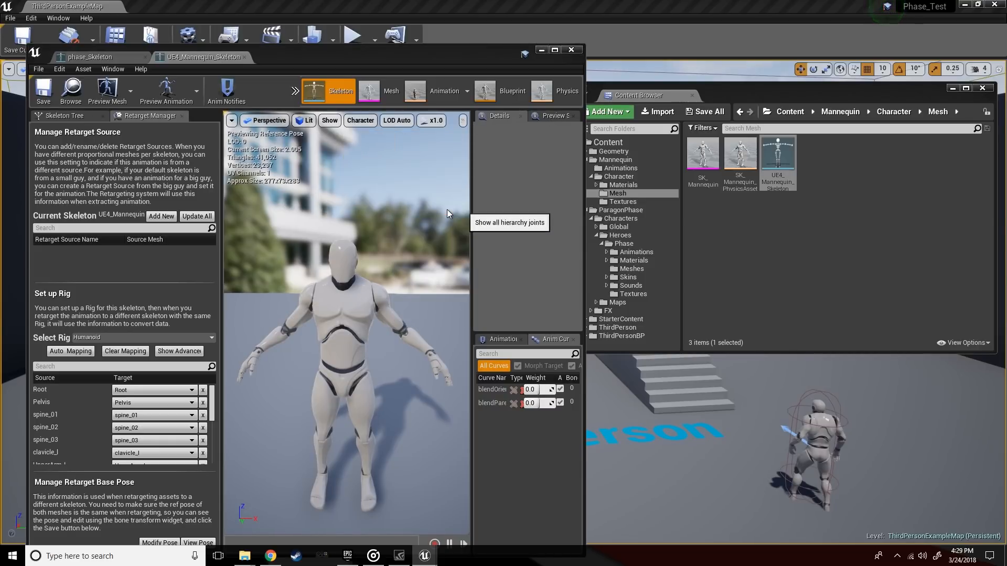
pyautogui.click(264, 120)
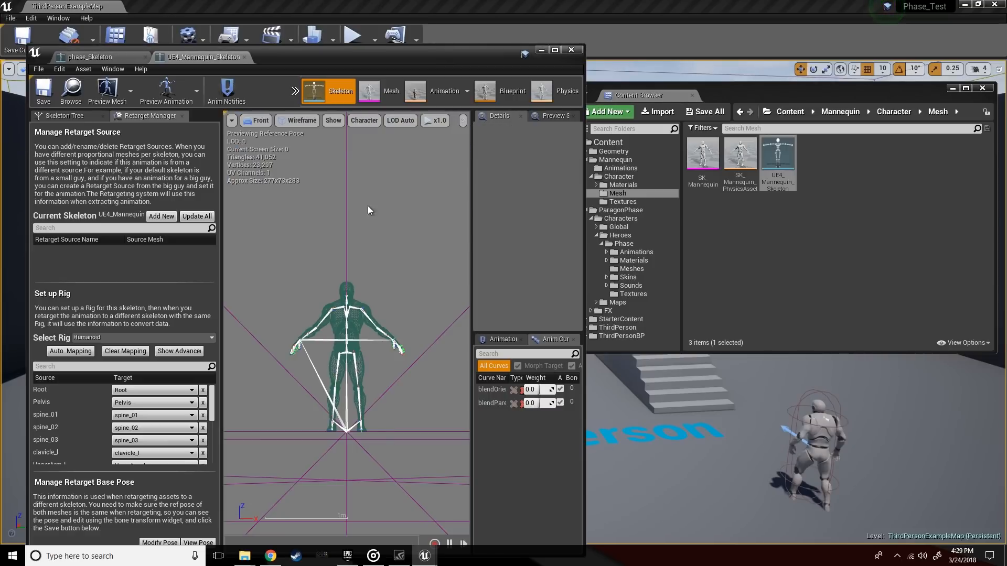
pyautogui.moveTo(555, 61)
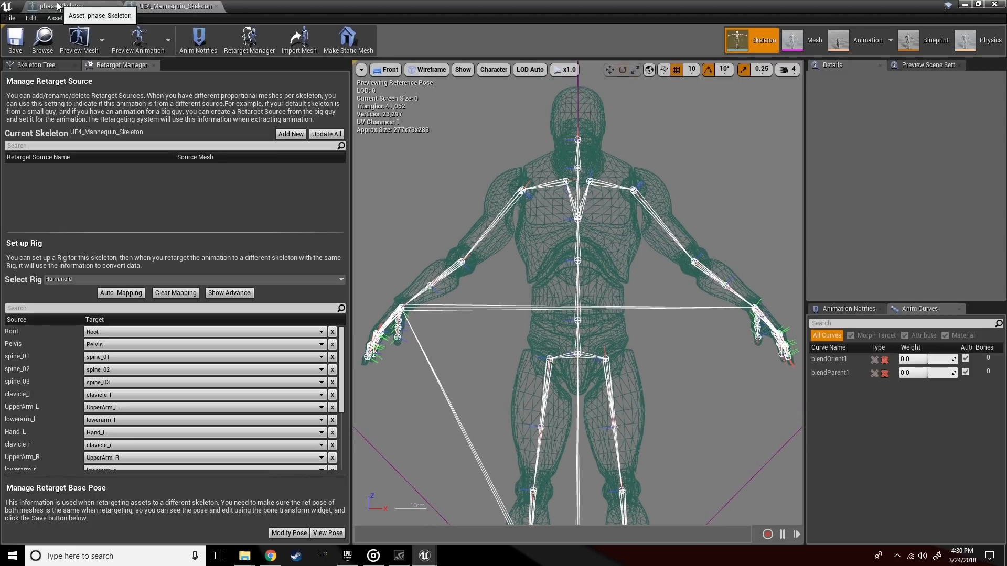
pyautogui.click(392, 69)
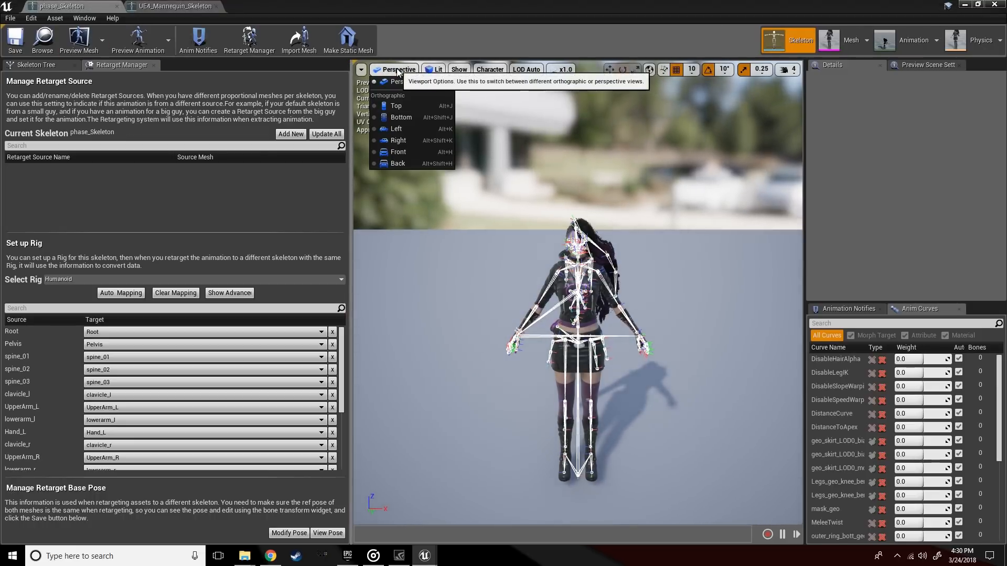
pyautogui.click(398, 152)
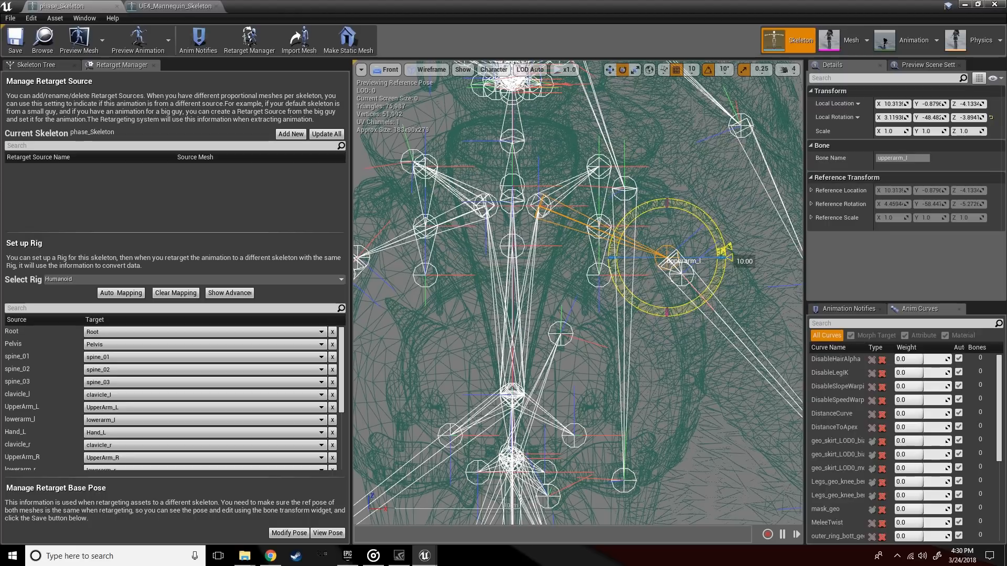
pyautogui.scroll(-3)
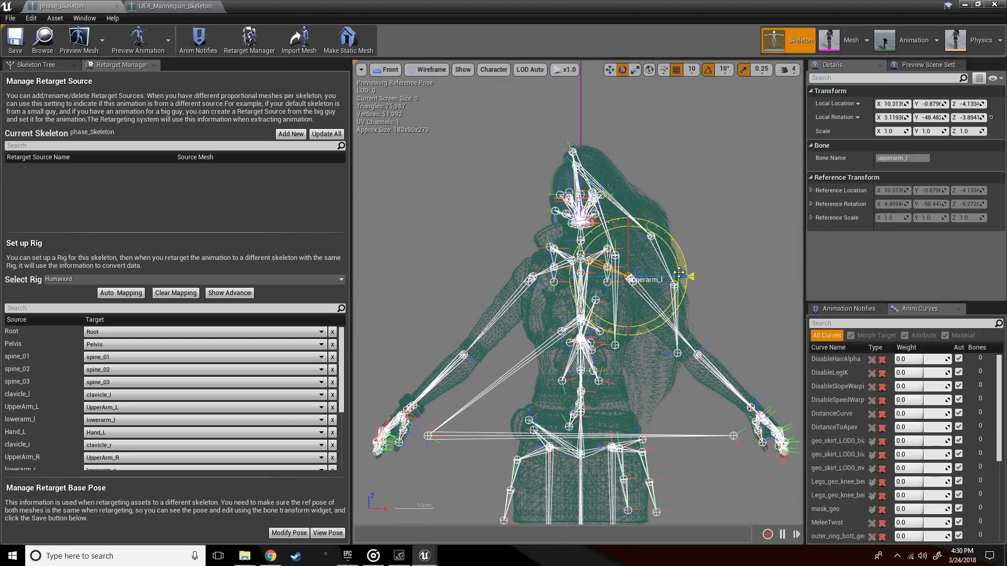
pyautogui.moveTo(168, 6)
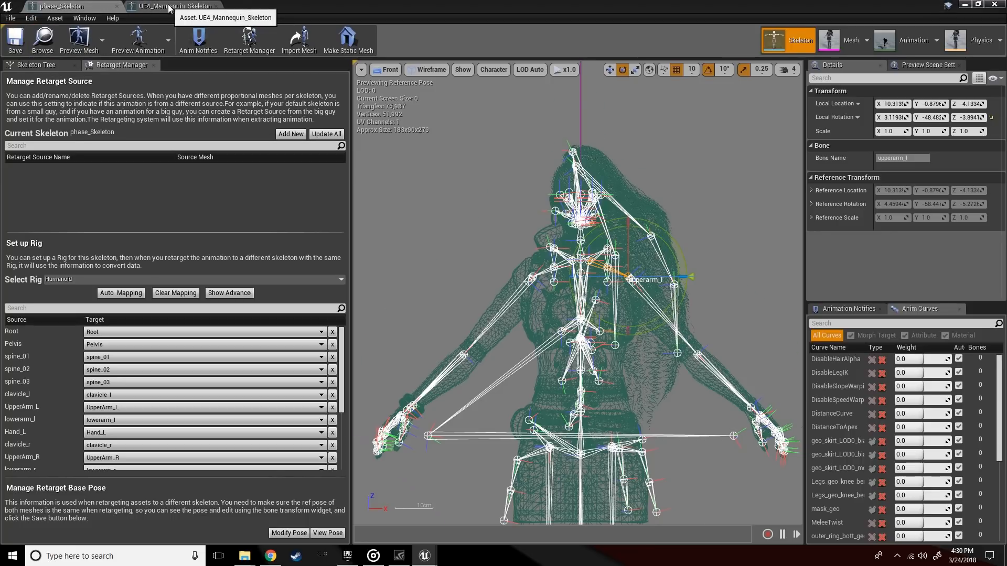
# Hide the mannequin skeleton's bones and restore the editor to a smaller window
pyautogui.click(162, 6)
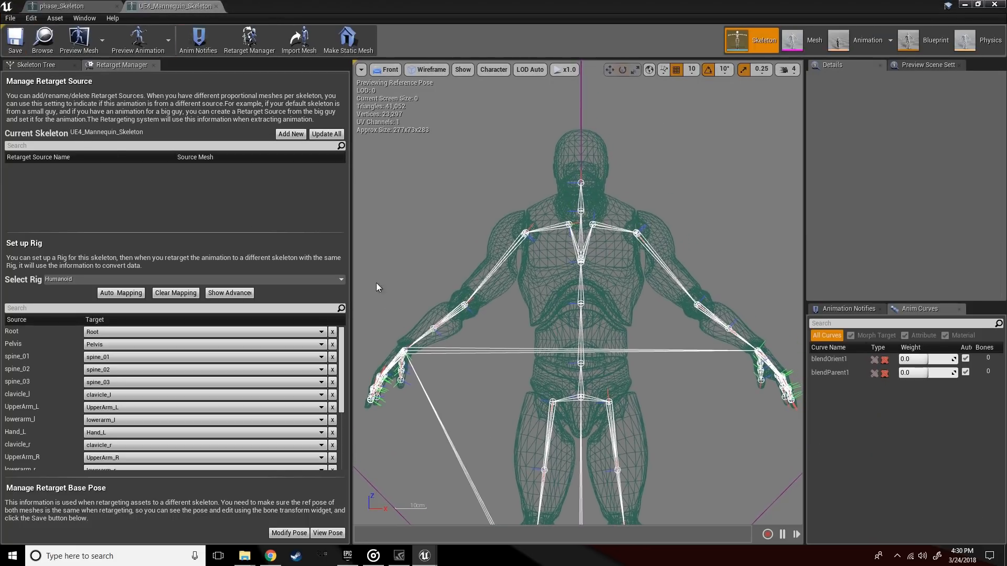
pyautogui.click(493, 69)
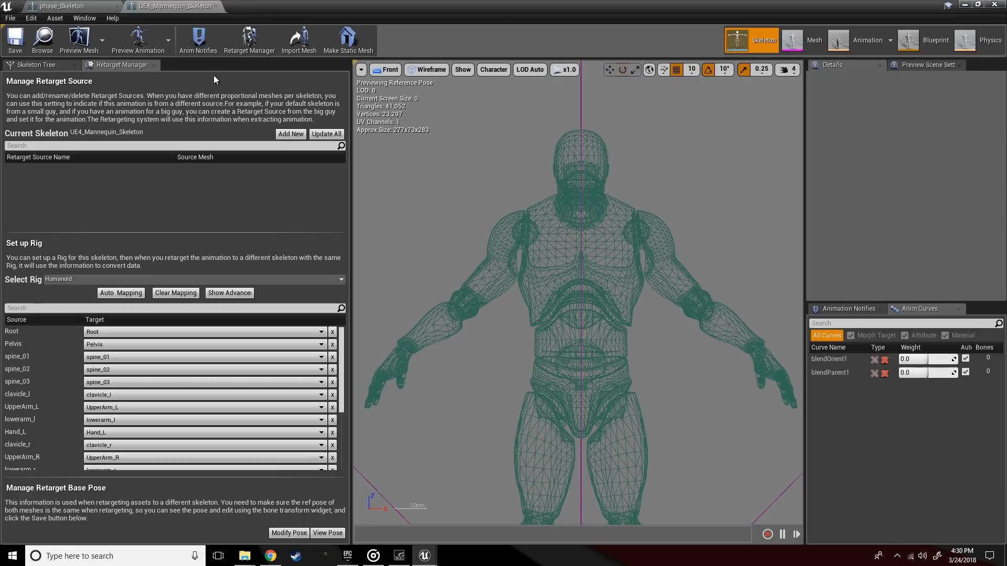
pyautogui.click(385, 69)
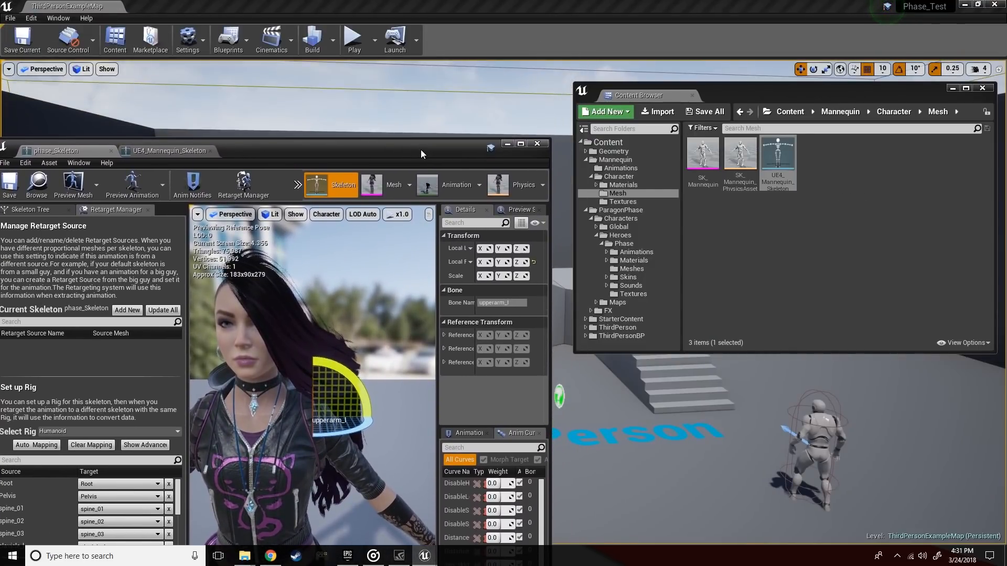
# Start Duplicate Anim Blueprints and Retarget on ThirdPerson_AnimBP, targeting phase_Skeleton
pyautogui.click(620, 168)
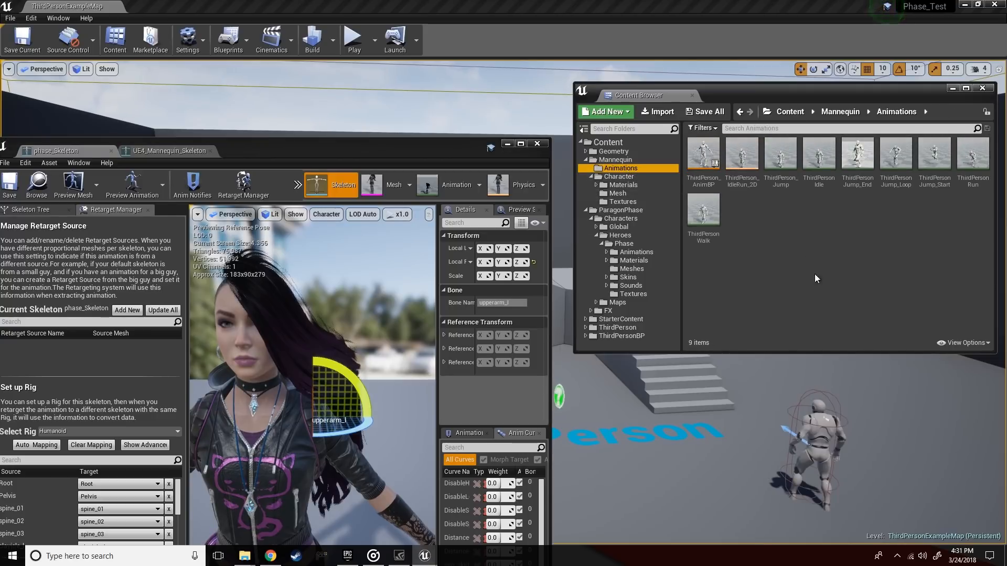
pyautogui.moveTo(703, 154)
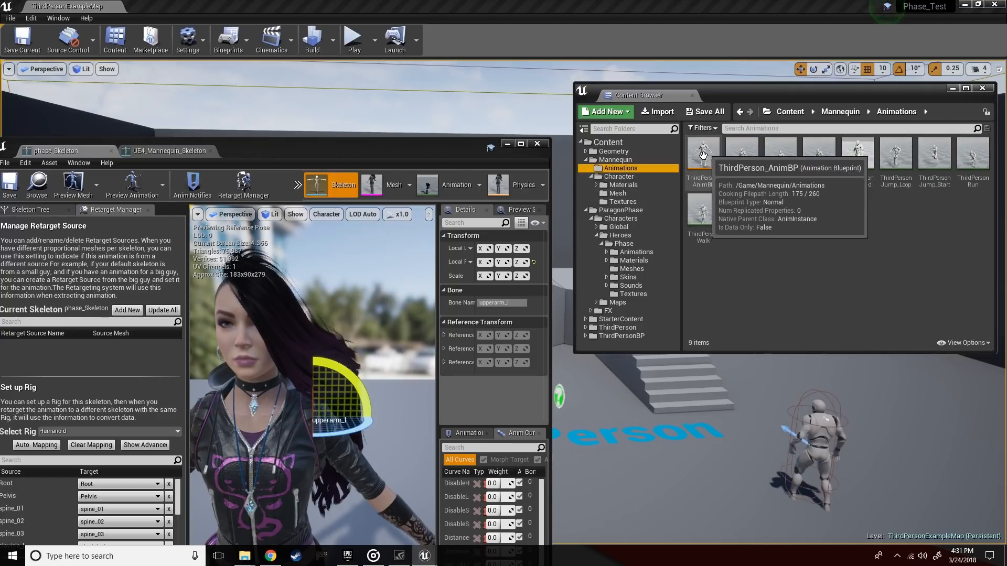
pyautogui.rightClick(703, 154)
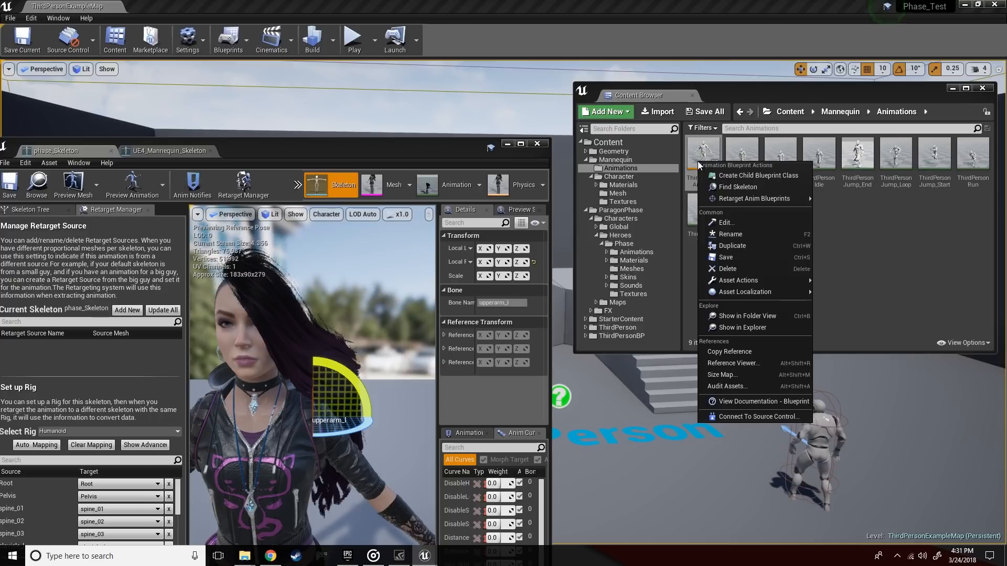
pyautogui.moveTo(753, 199)
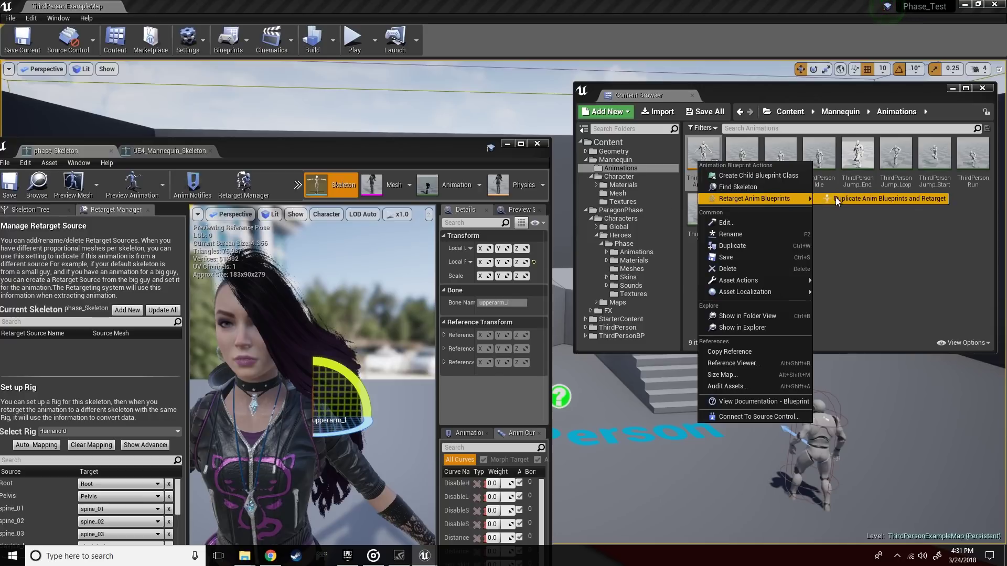
pyautogui.click(889, 198)
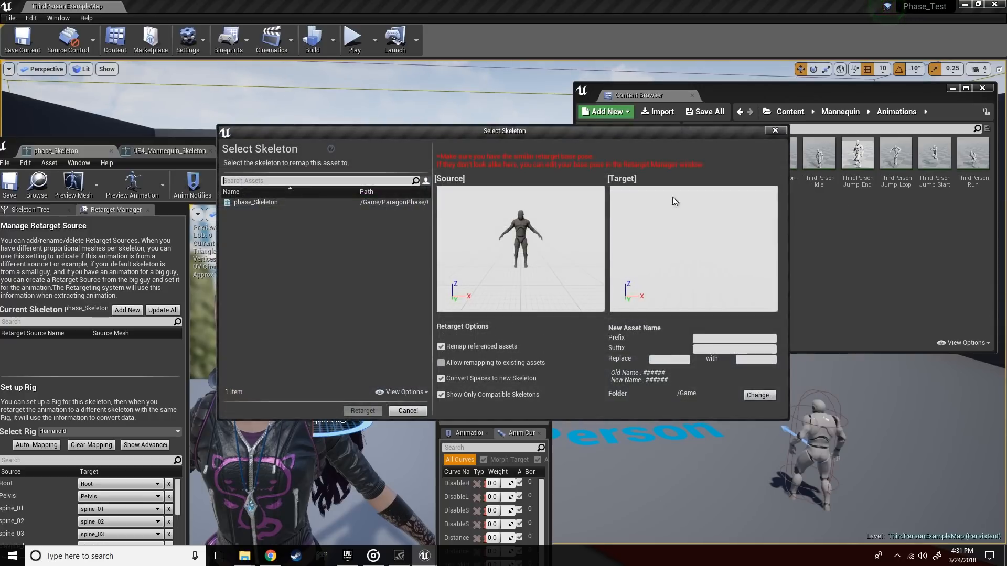
pyautogui.click(255, 202)
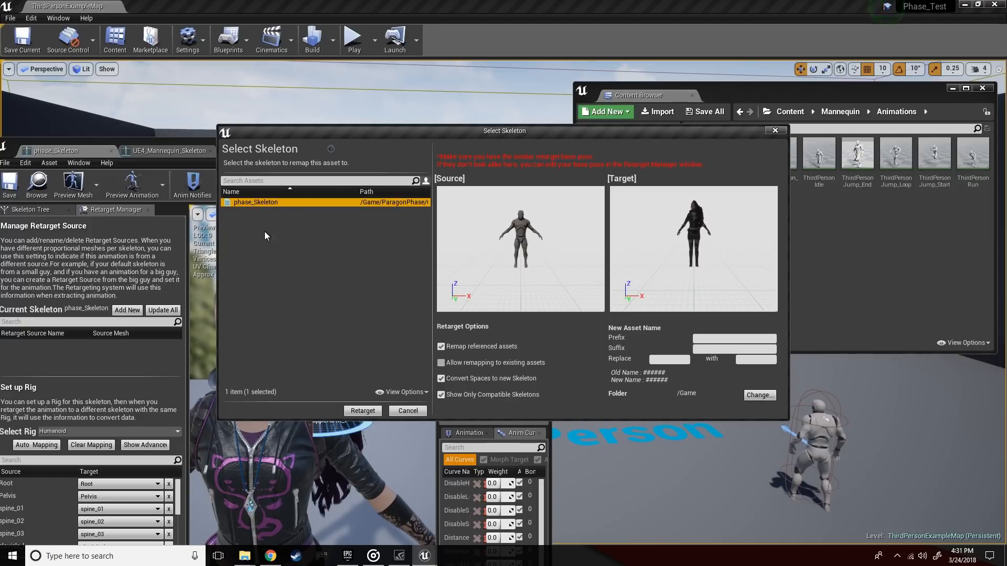
pyautogui.moveTo(627, 248)
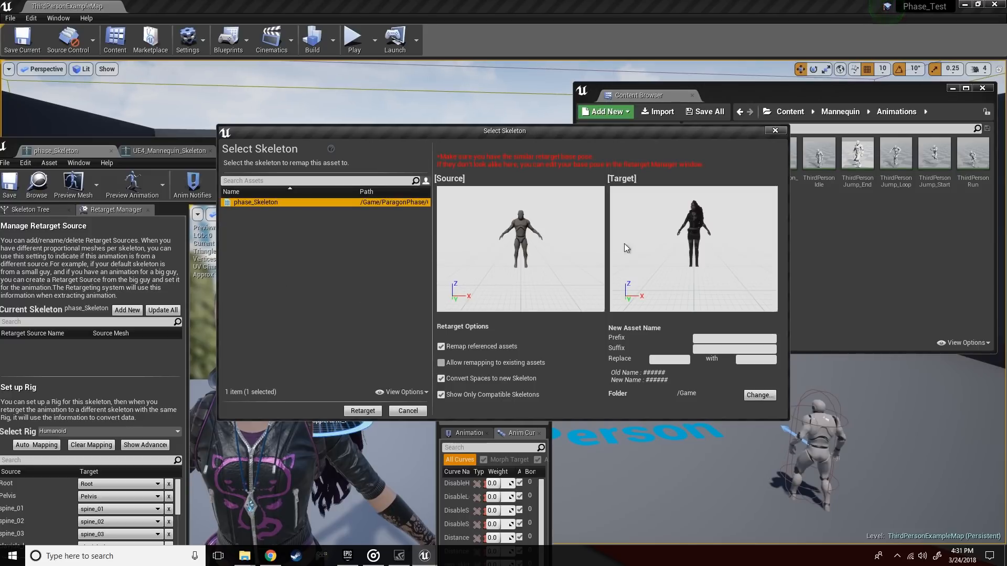
pyautogui.moveTo(769, 151)
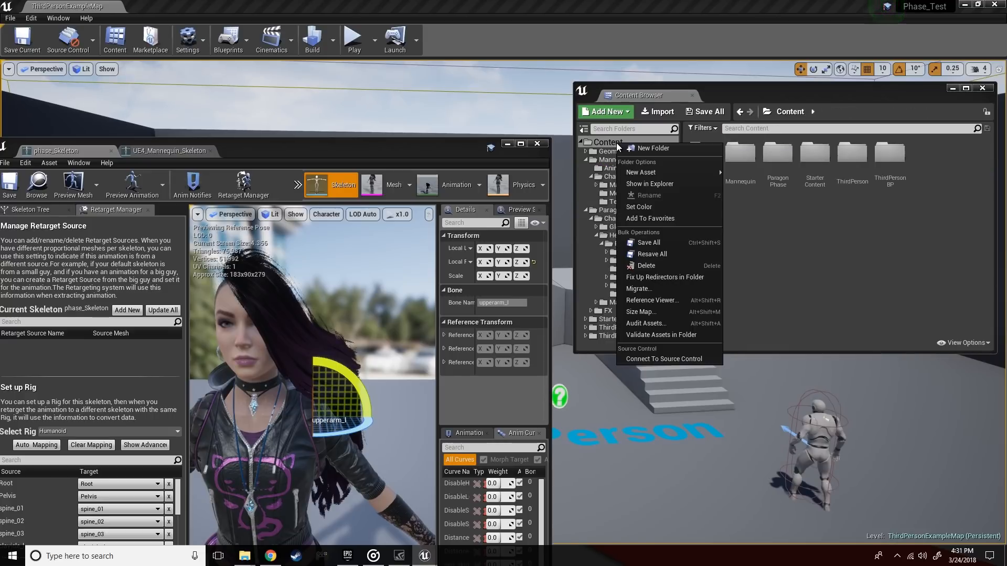
# Create a Phase_Anim_Retarget folder under Content
pyautogui.click(651, 147)
pyautogui.write('Phase_Anim_Retarget')
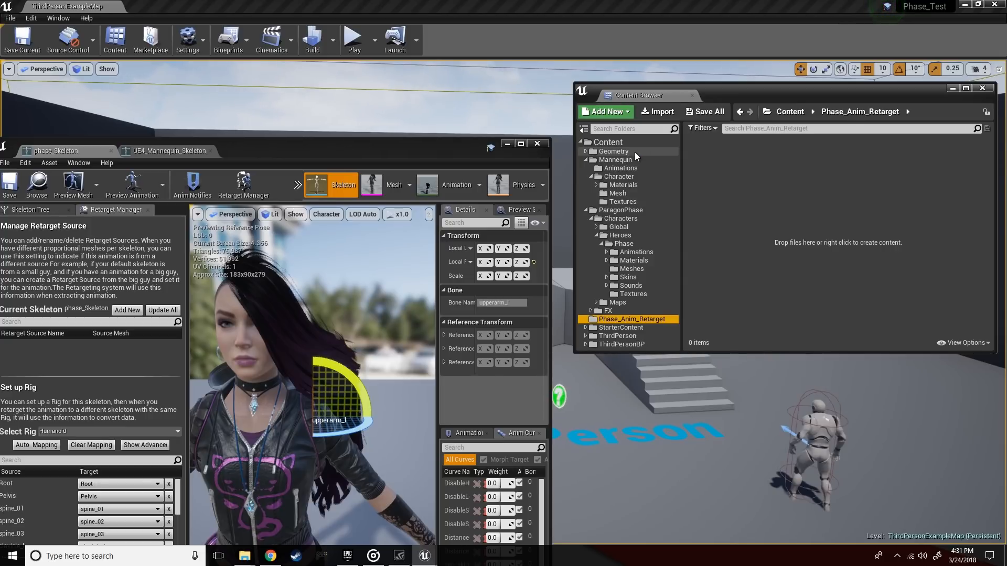
pyautogui.moveTo(620, 320)
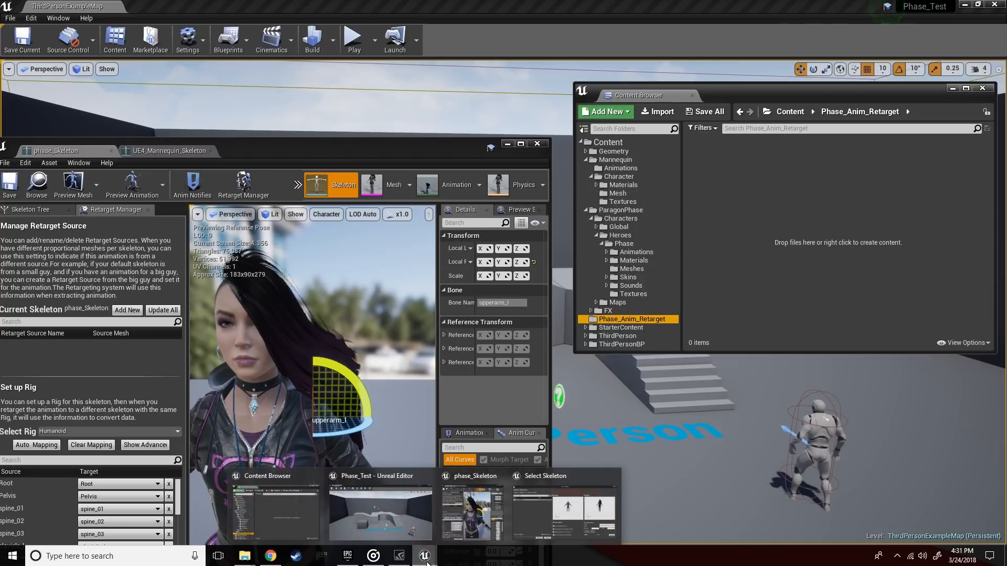
# Retarget ThirdPerson_AnimBP onto phase_Skeleton, saving copies in Phase_Anim_Retarget
pyautogui.click(563, 510)
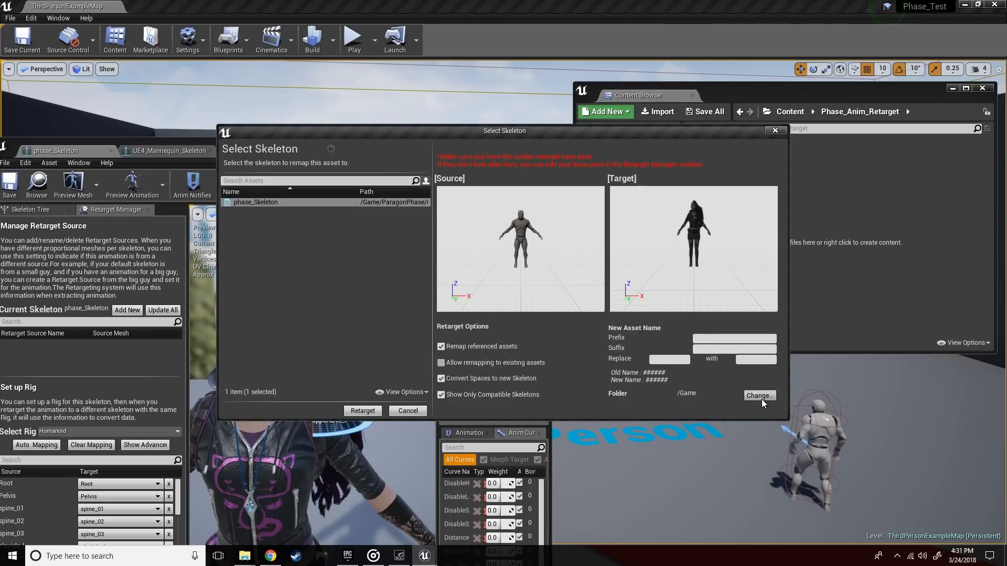
pyautogui.click(760, 395)
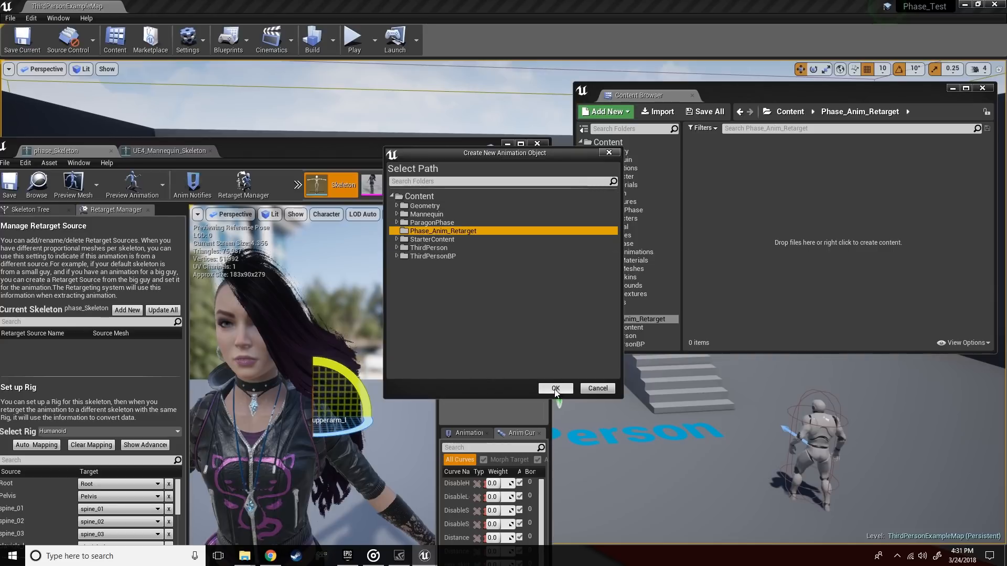
pyautogui.click(555, 388)
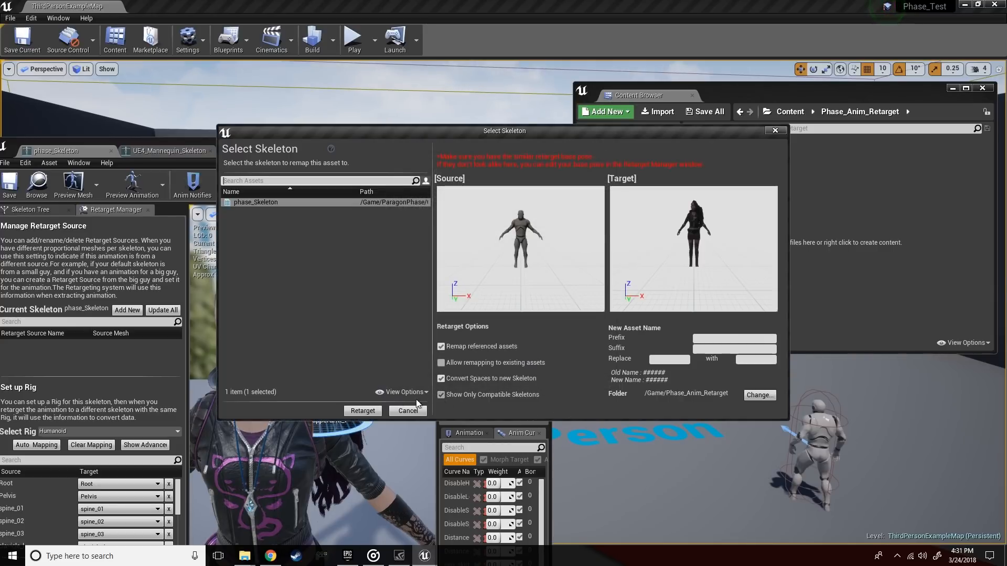
pyautogui.moveTo(399, 407)
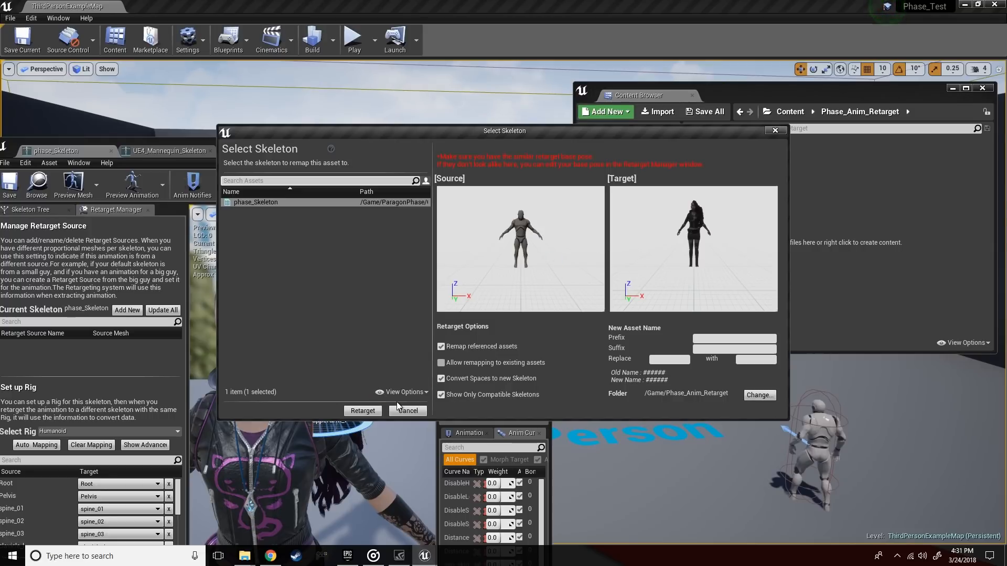
pyautogui.click(407, 411)
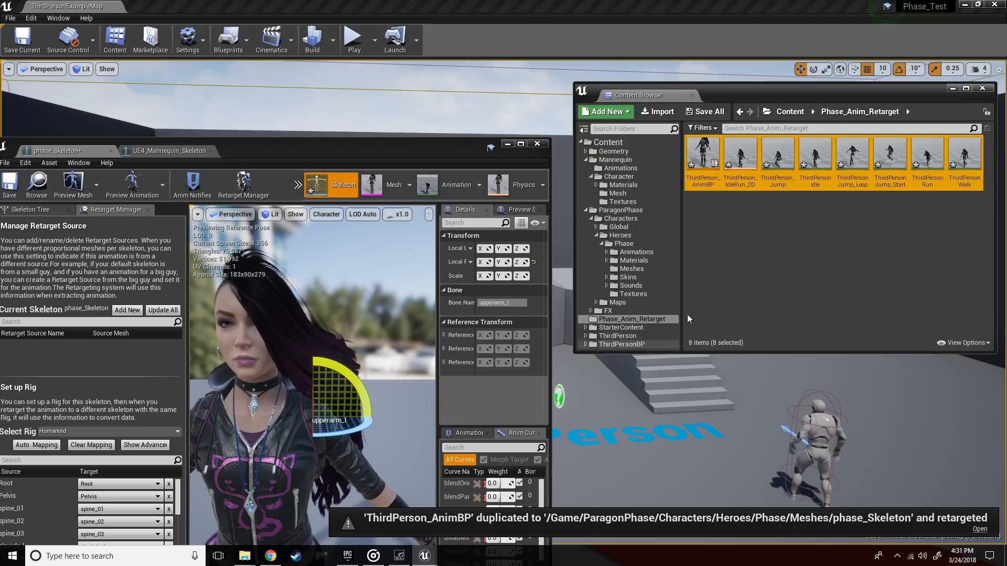
pyautogui.moveTo(732, 200)
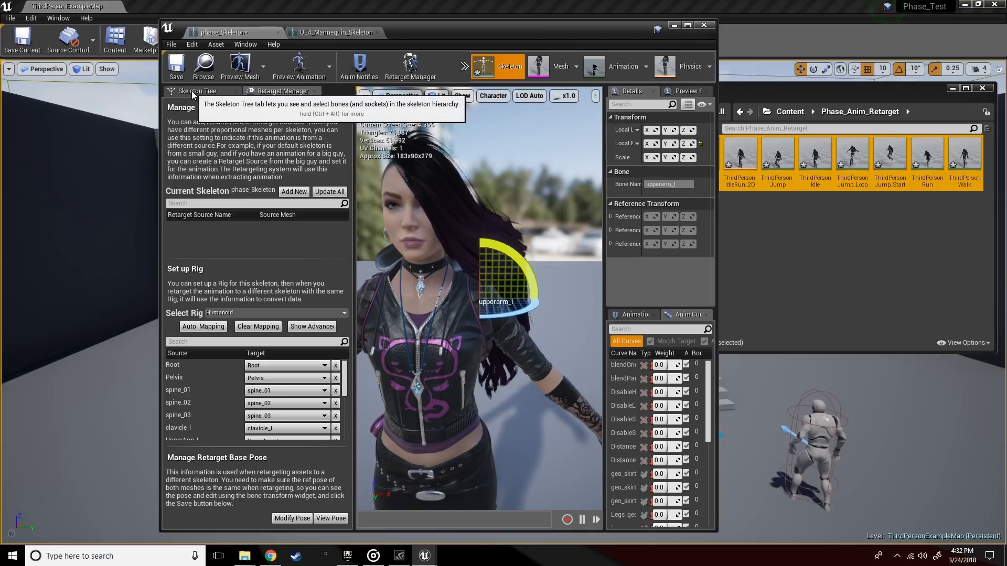
# Show retargeting options in the Skeleton Tree and recursively set spine_01 to Skeleton translation retargeting
pyautogui.click(192, 91)
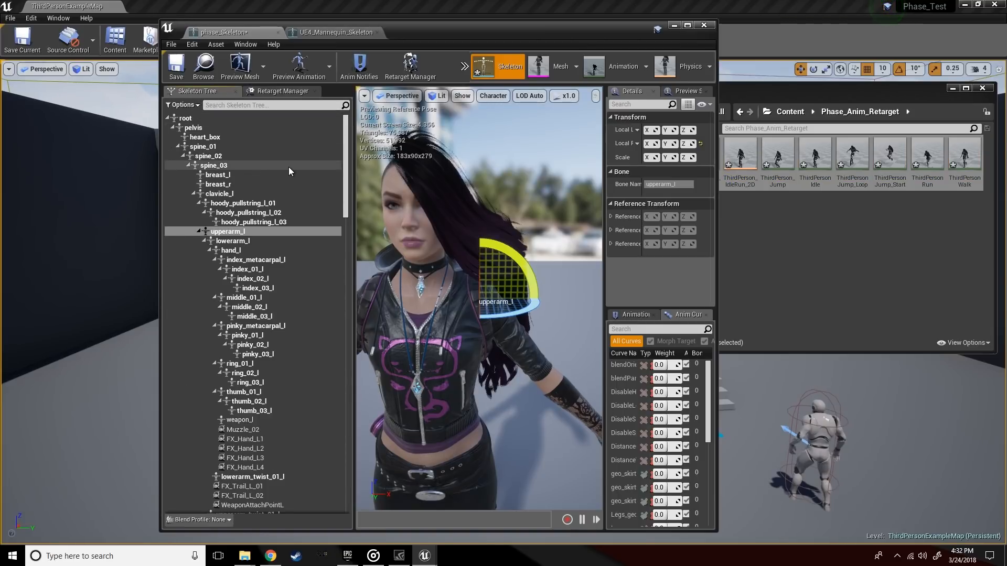
pyautogui.click(183, 105)
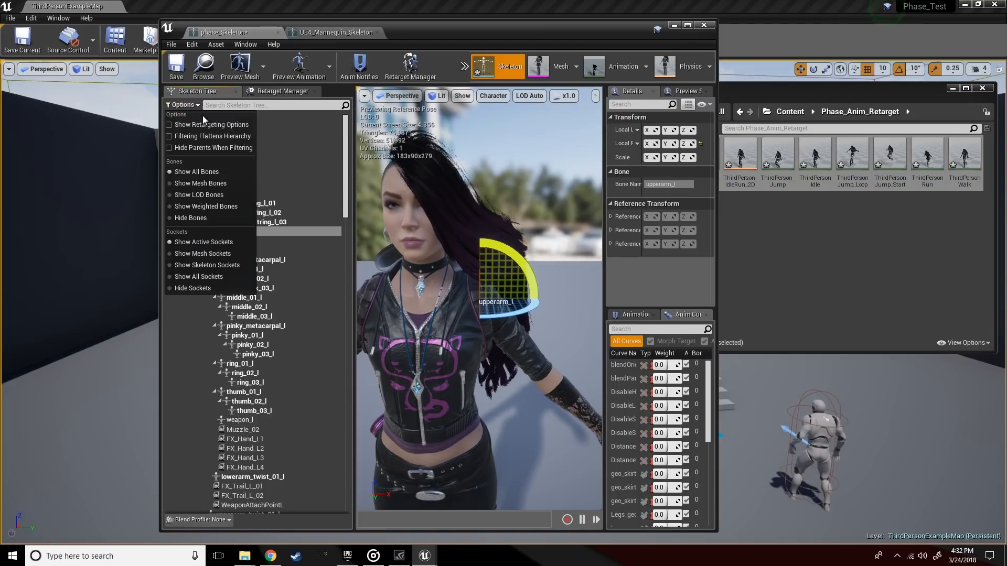
pyautogui.moveTo(211, 125)
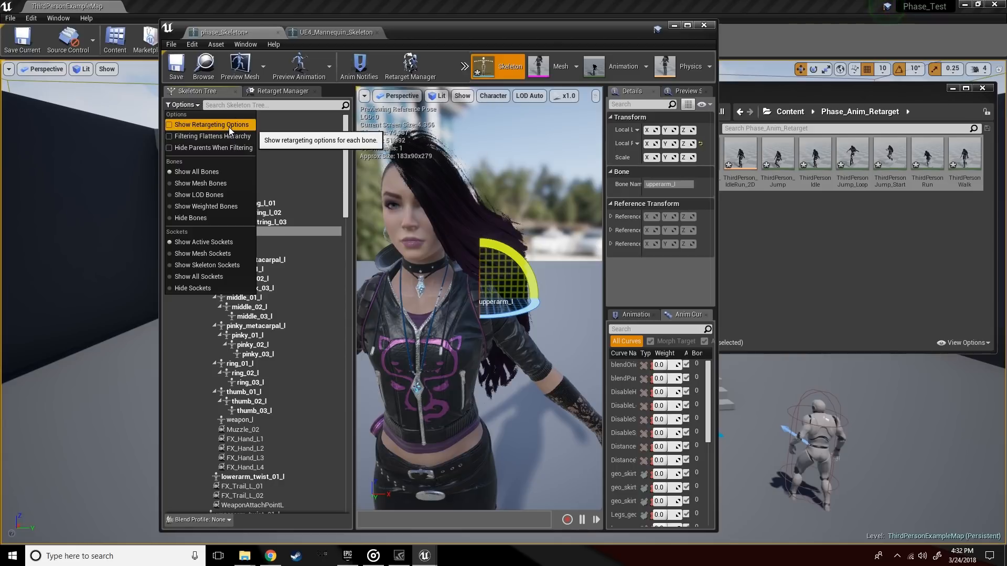
pyautogui.click(210, 125)
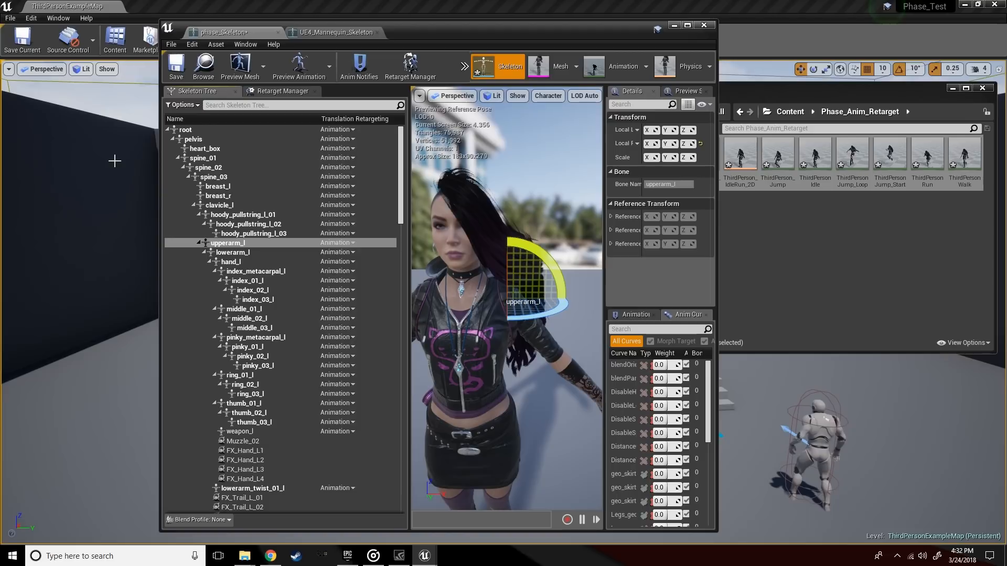
pyautogui.click(202, 158)
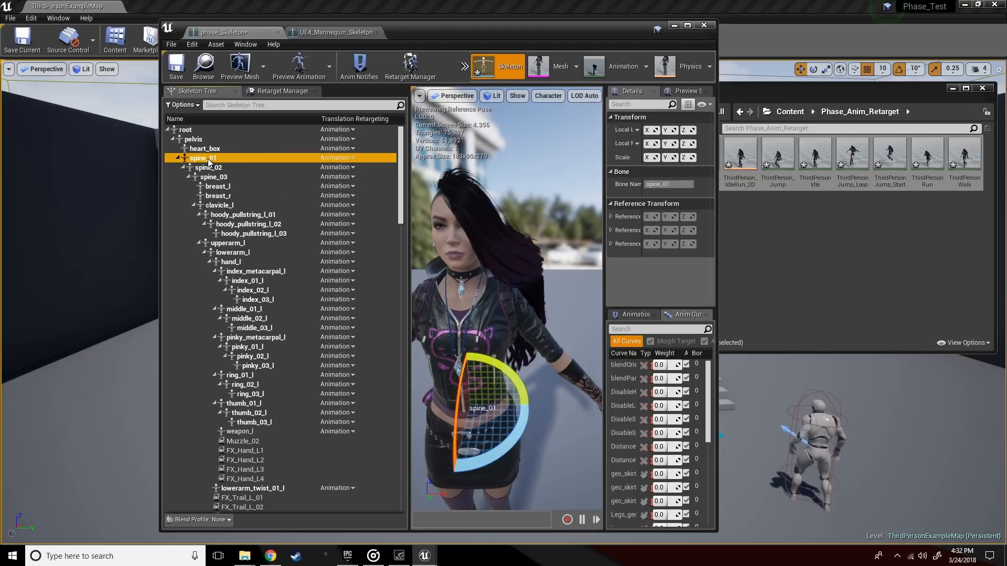
pyautogui.rightClick(202, 158)
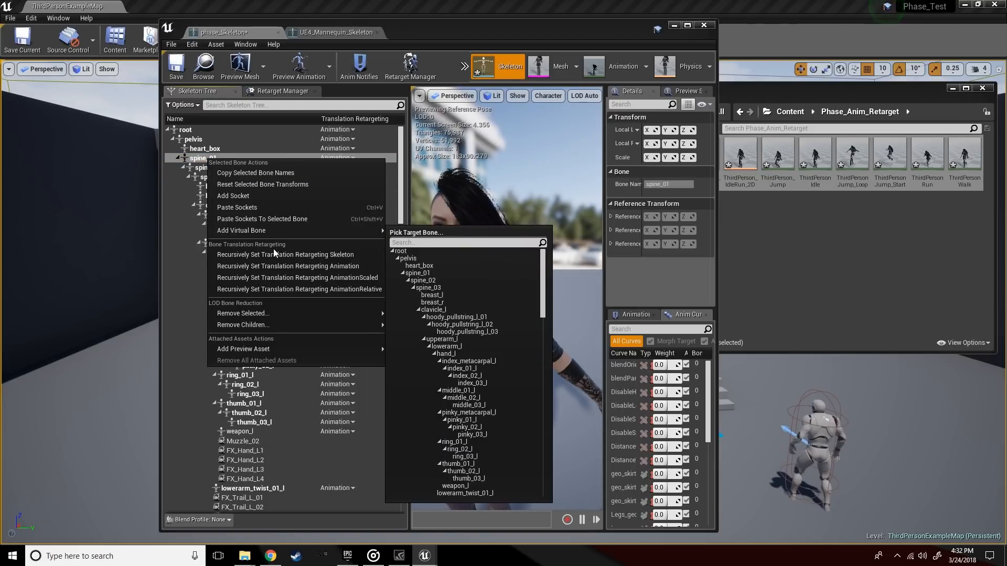
pyautogui.click(285, 254)
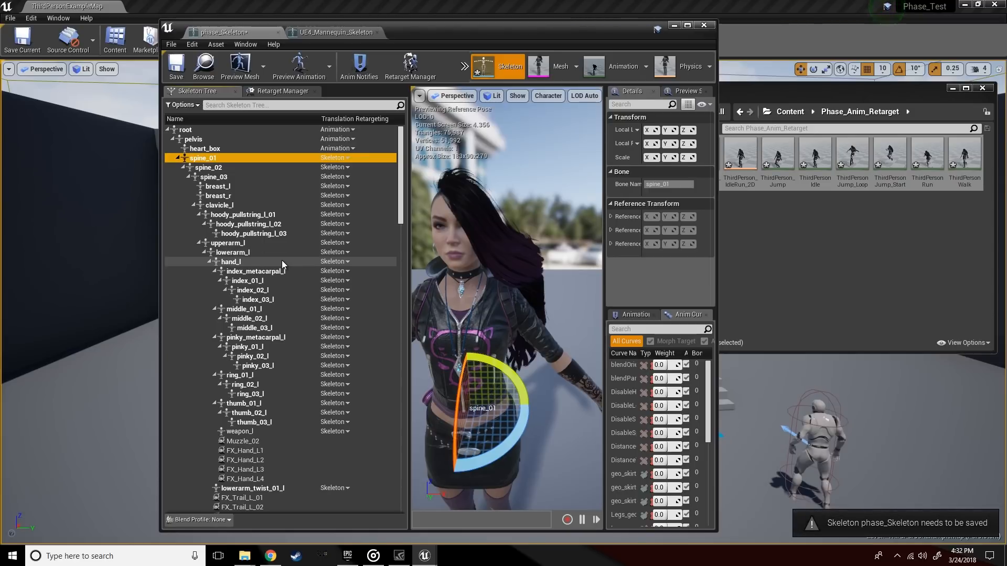
# Recursively set thigh_l and its children to Skeleton translation retargeting
pyautogui.scroll(-3)
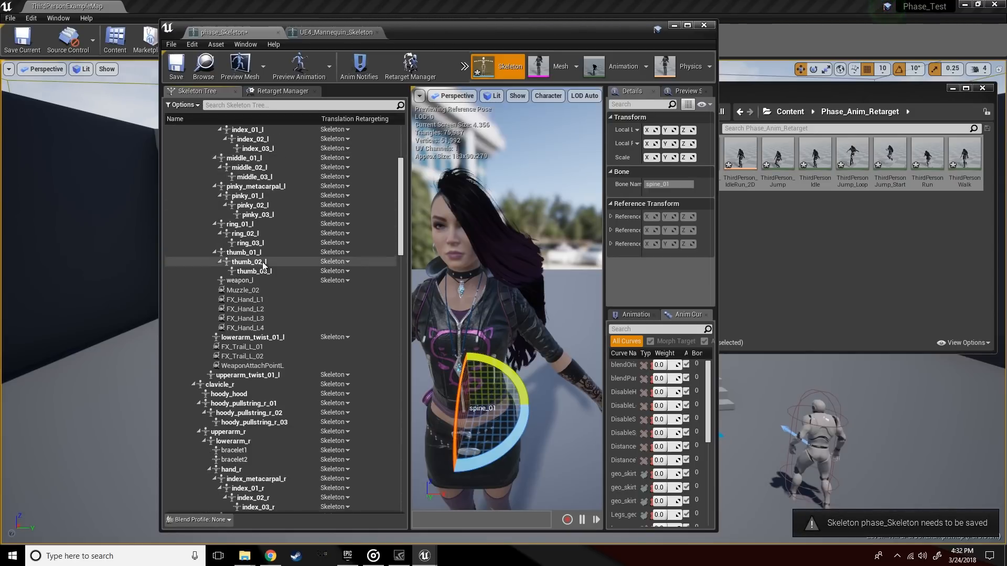
pyautogui.scroll(-3)
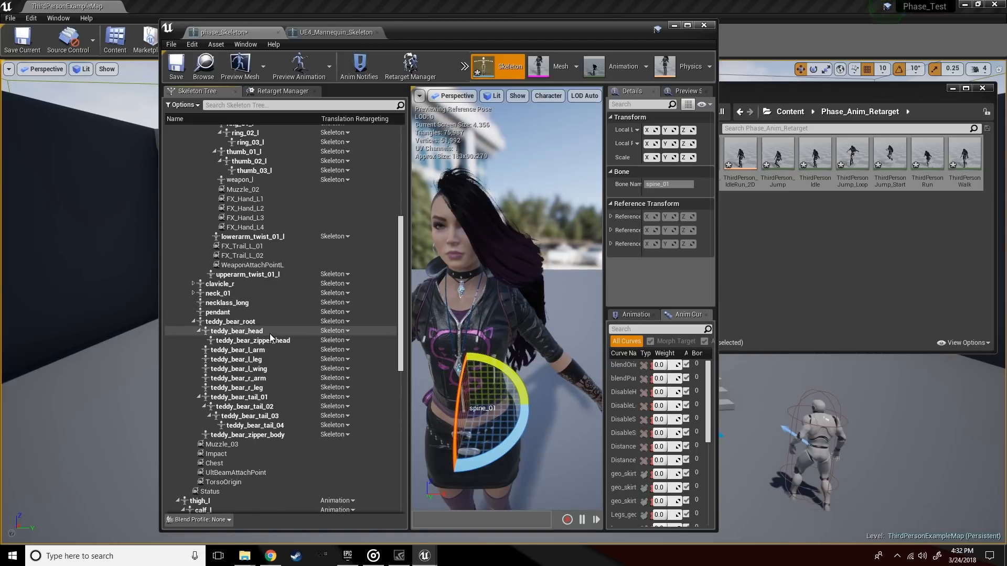
pyautogui.scroll(-3)
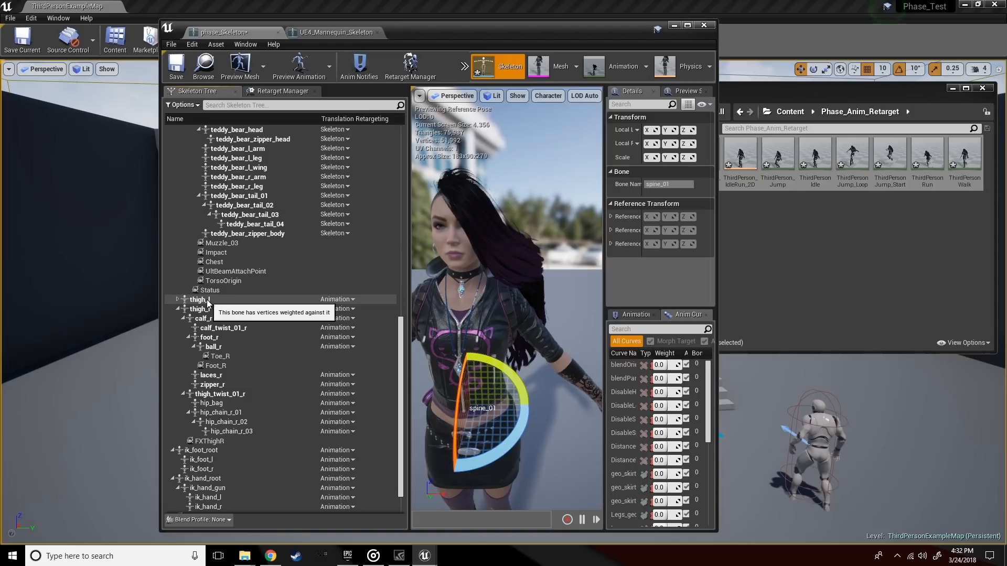
pyautogui.click(199, 299)
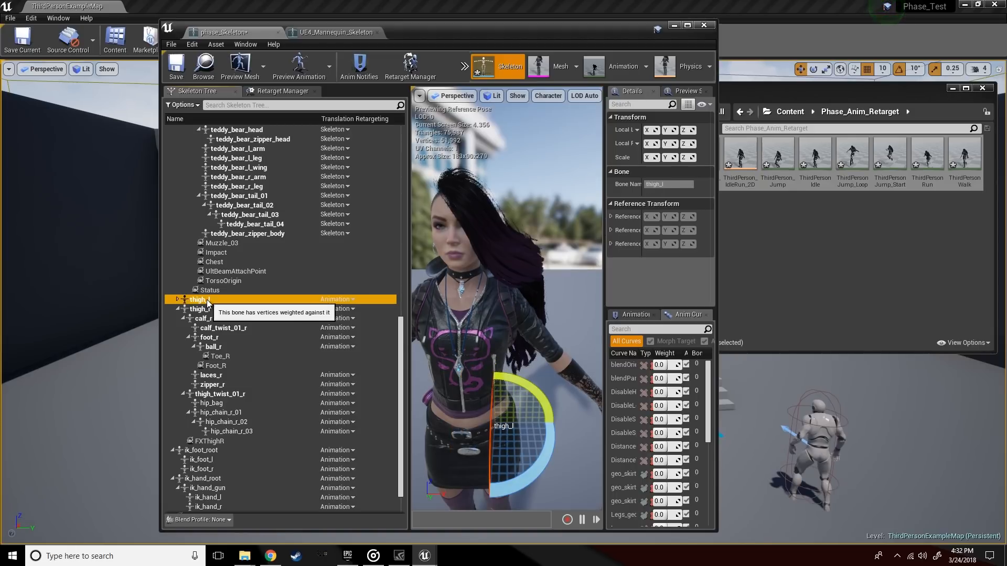
pyautogui.rightClick(199, 300)
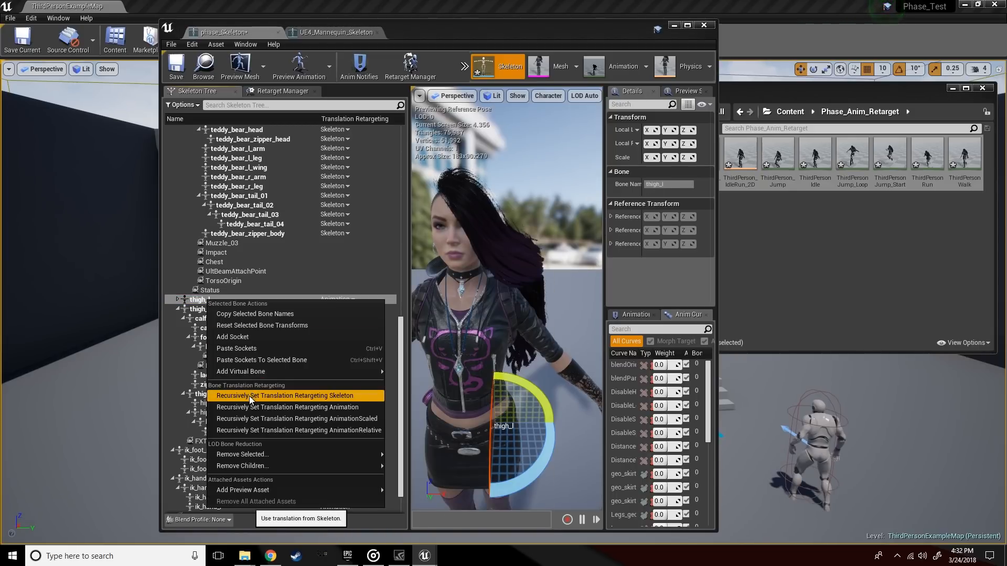
pyautogui.click(284, 396)
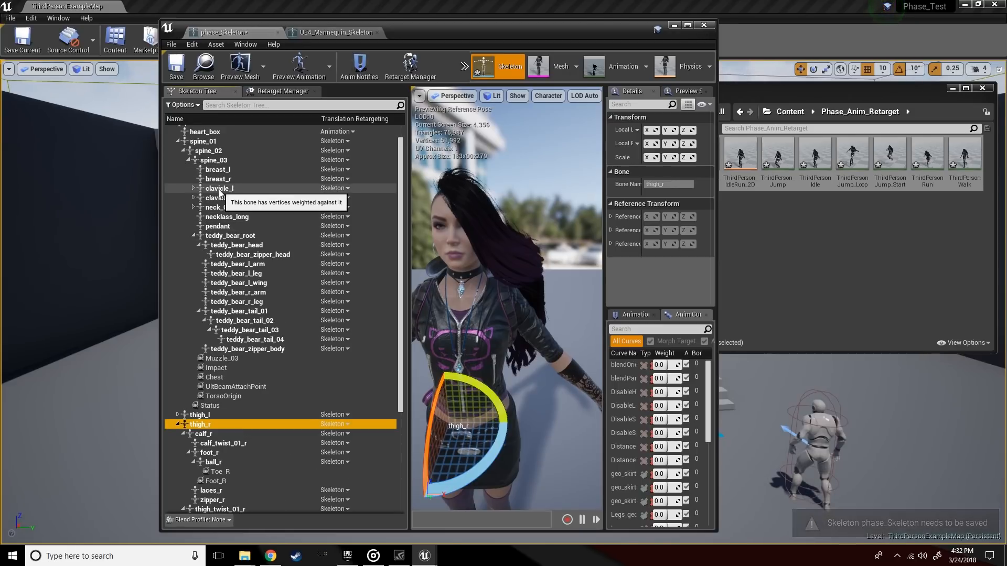
# Set clavicle_l to Animation translation retargeting and save phase_Skeleton
pyautogui.click(334, 188)
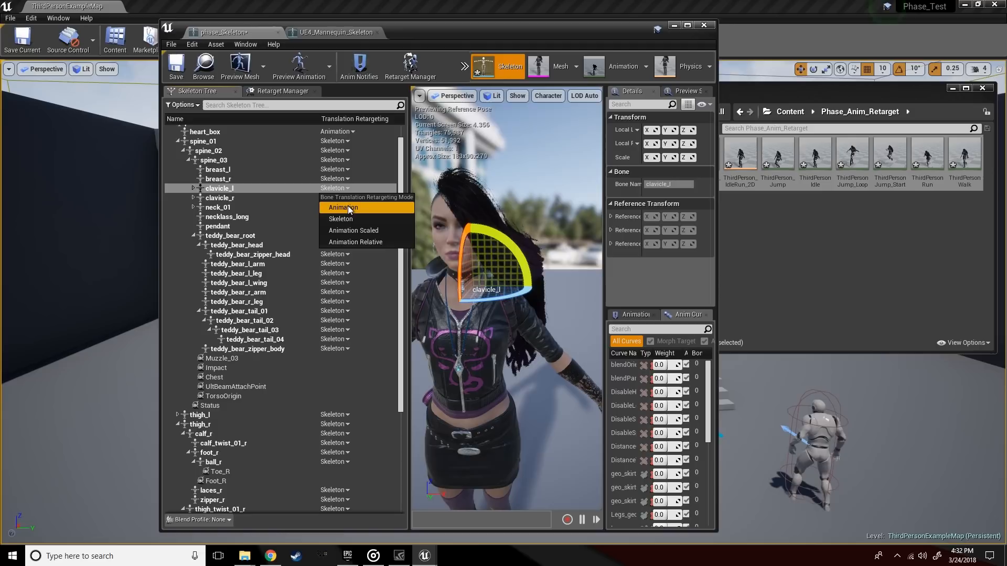
pyautogui.click(342, 208)
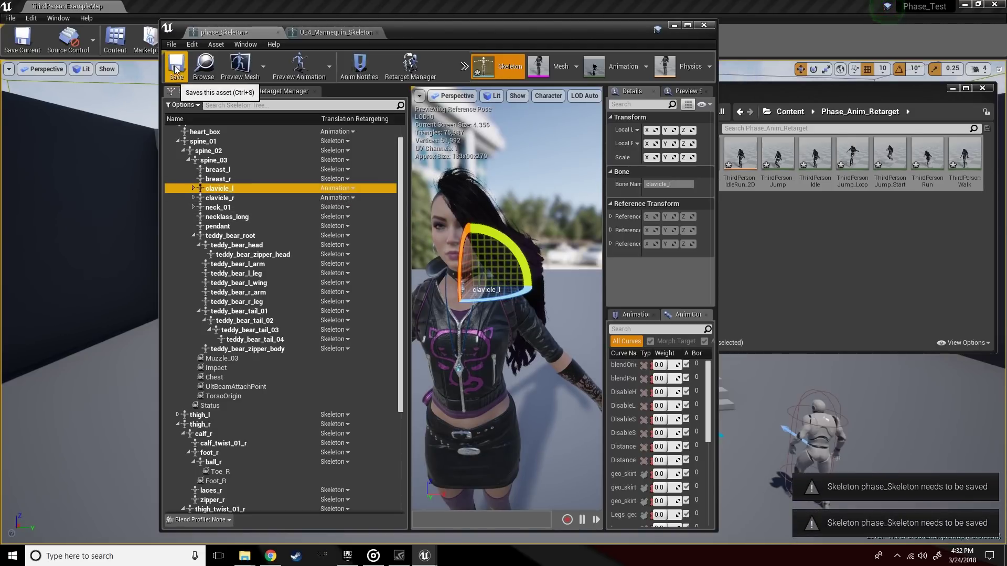
pyautogui.click(176, 63)
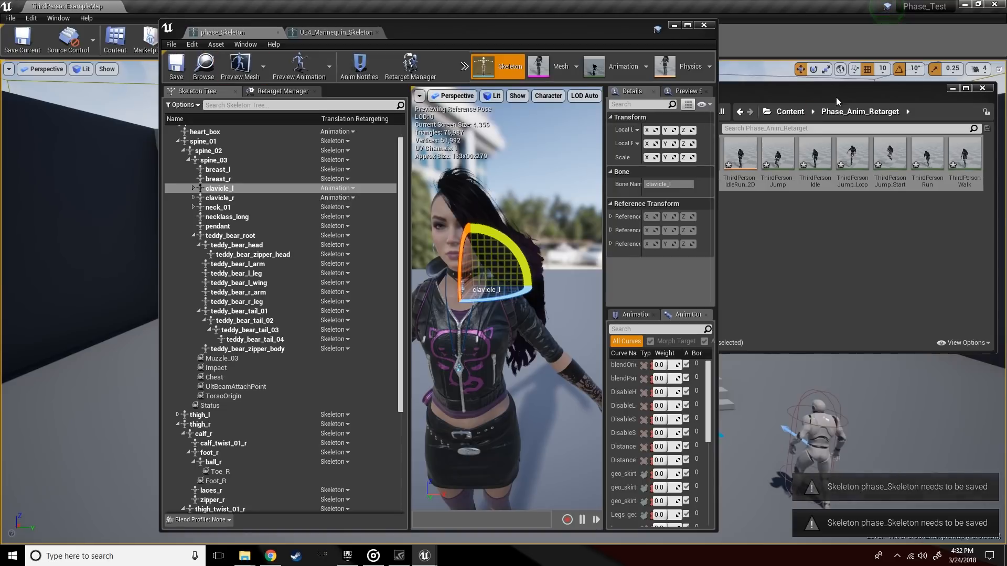
# Open the ThirdPersonCharacter blueprint in the Blueprint editor from the level viewport
pyautogui.rightClick(740, 152)
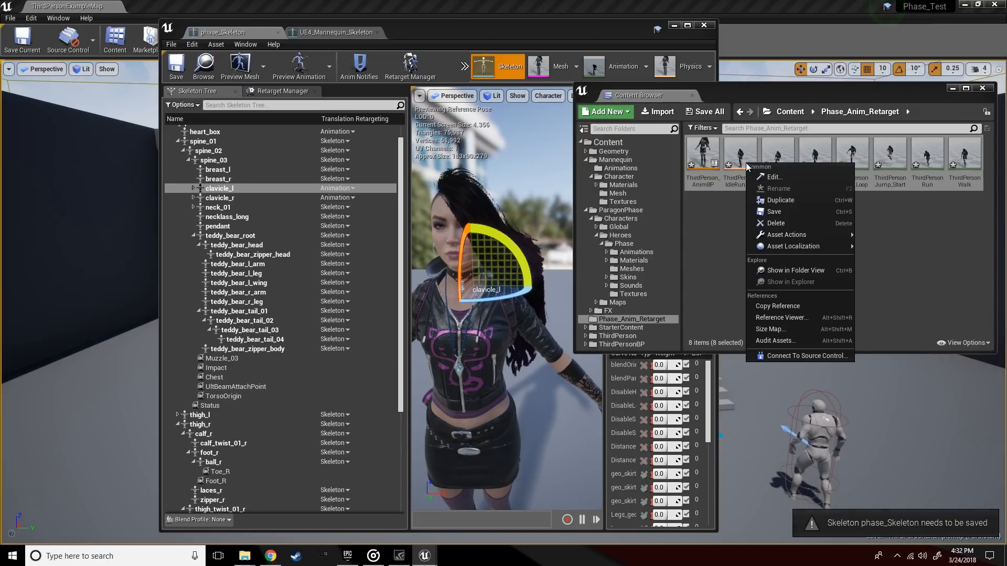
pyautogui.click(759, 263)
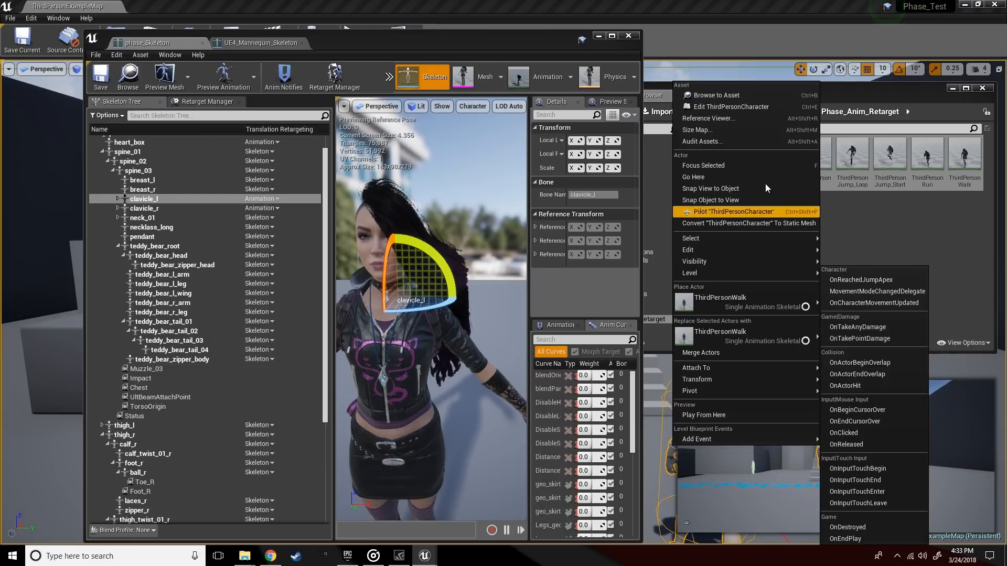
pyautogui.click(736, 211)
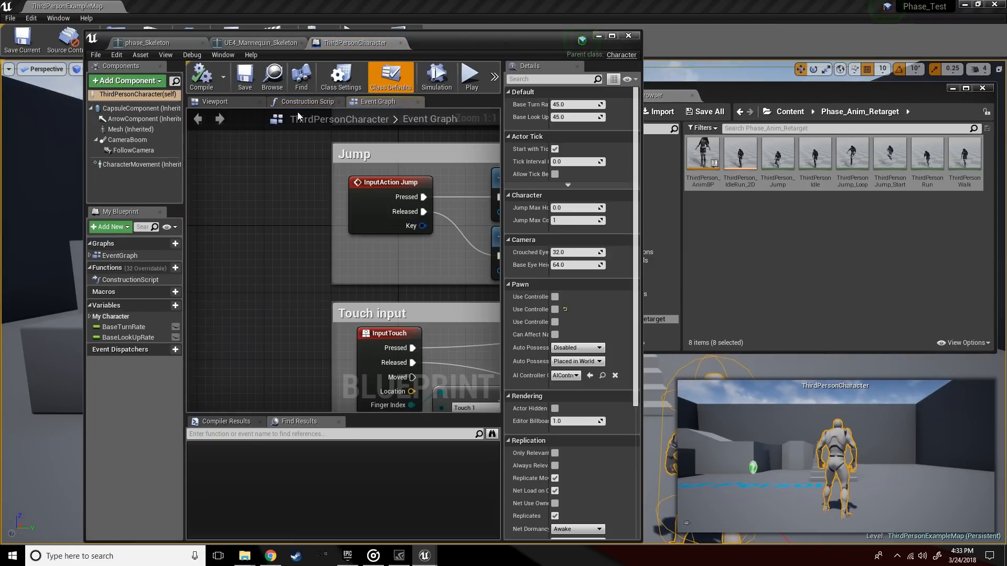
# Set the character's Mesh component Skeletal Mesh to Phase_GDC
pyautogui.click(204, 101)
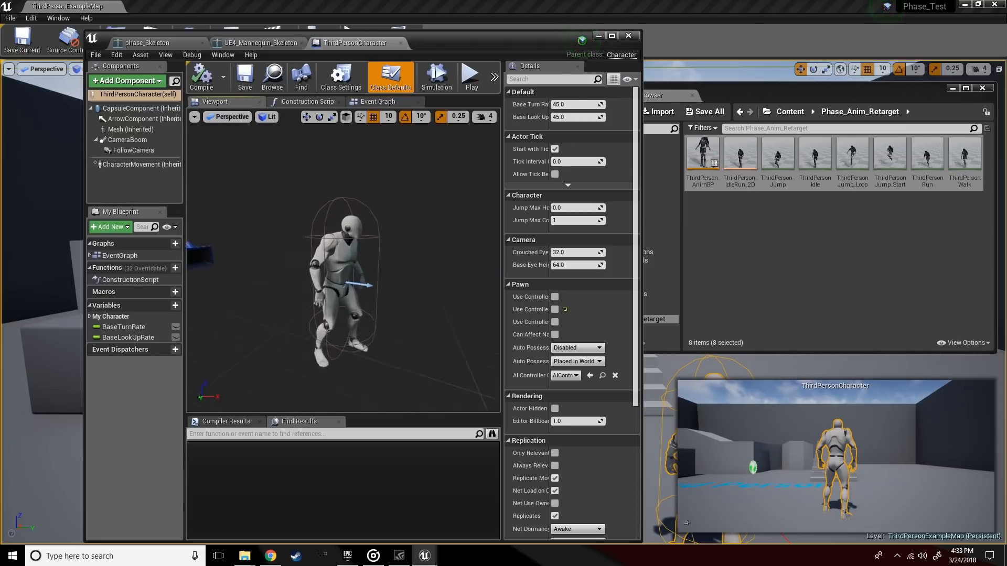
pyautogui.click(130, 129)
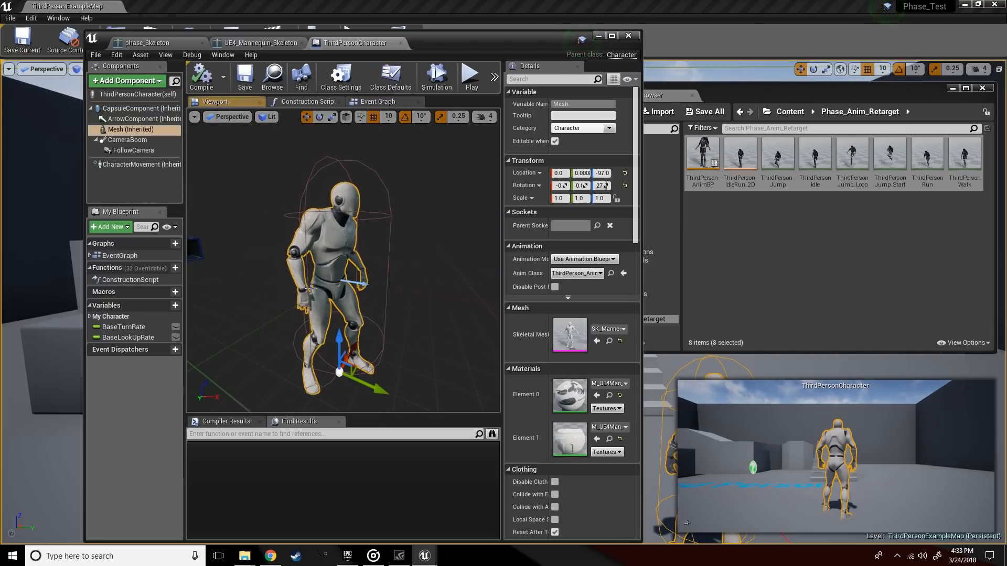
pyautogui.moveTo(130, 129)
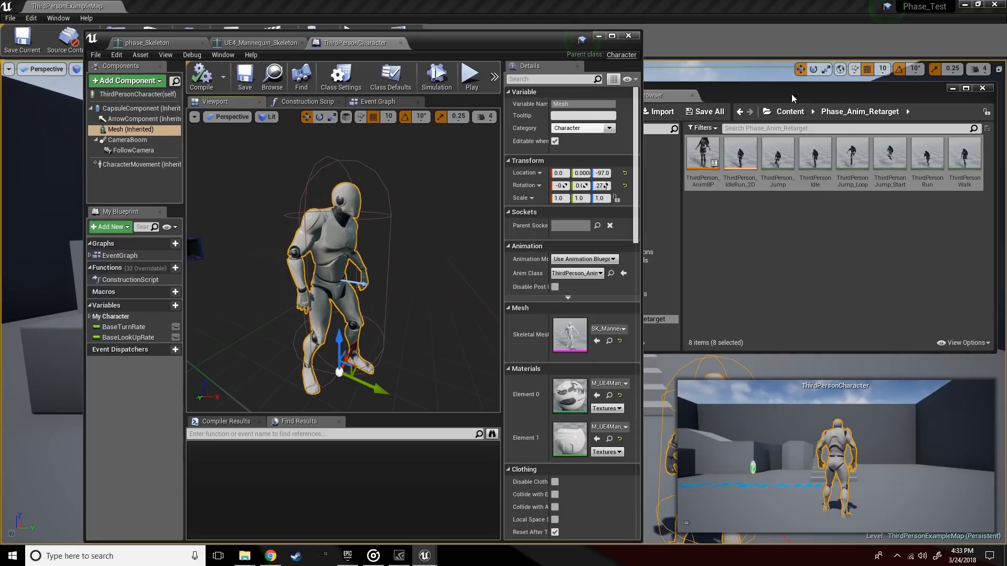
pyautogui.click(157, 42)
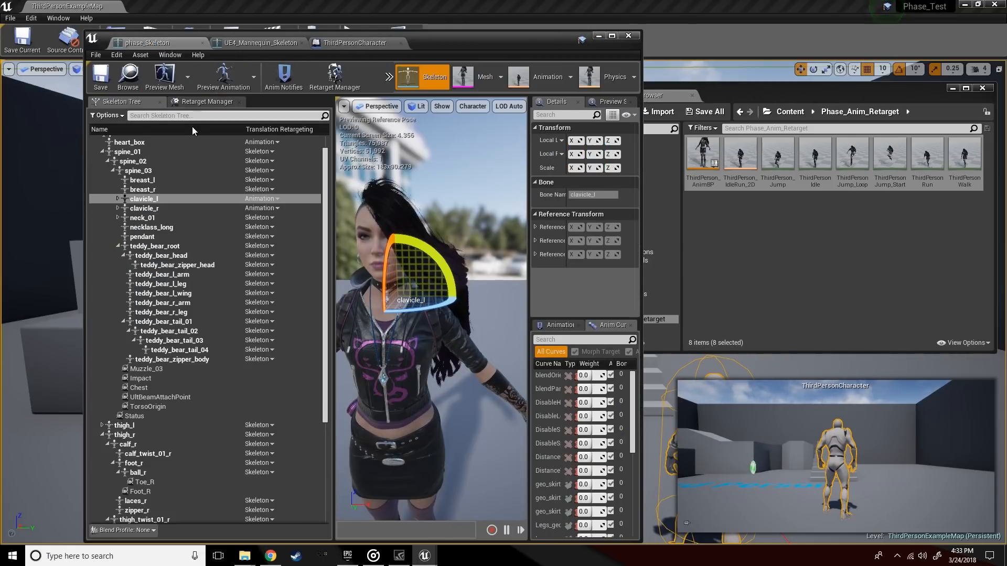
pyautogui.click(127, 75)
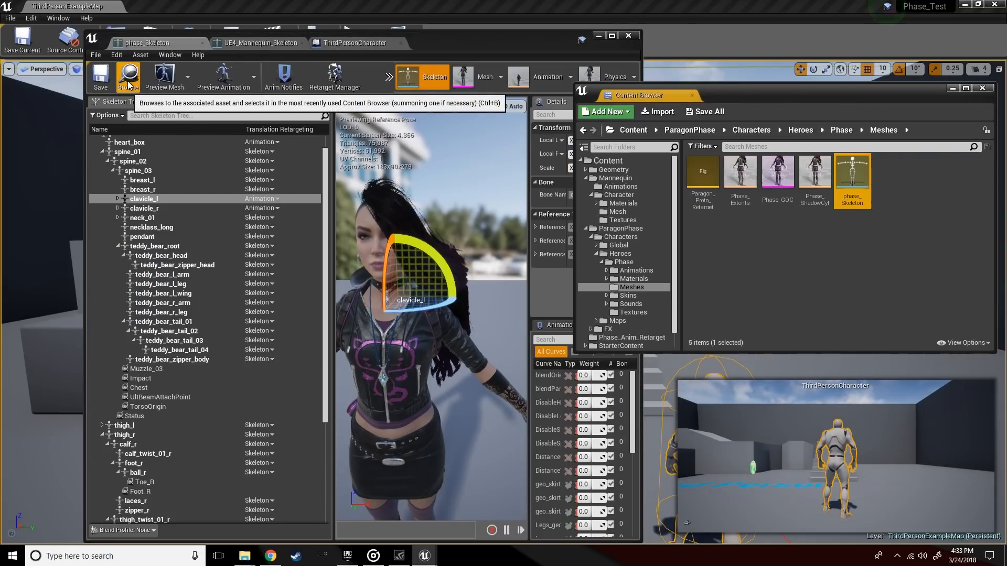
pyautogui.click(353, 43)
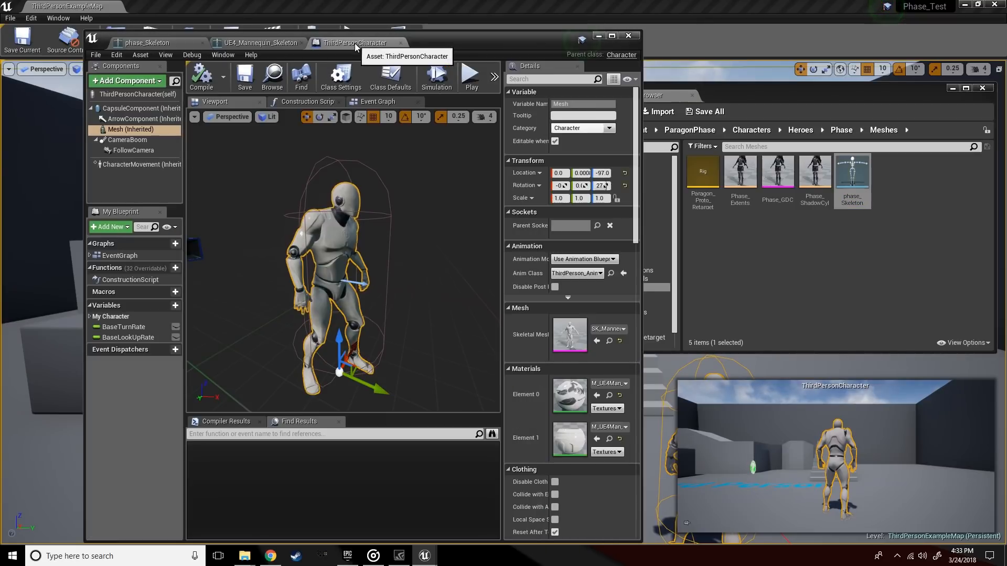
pyautogui.moveTo(784, 173)
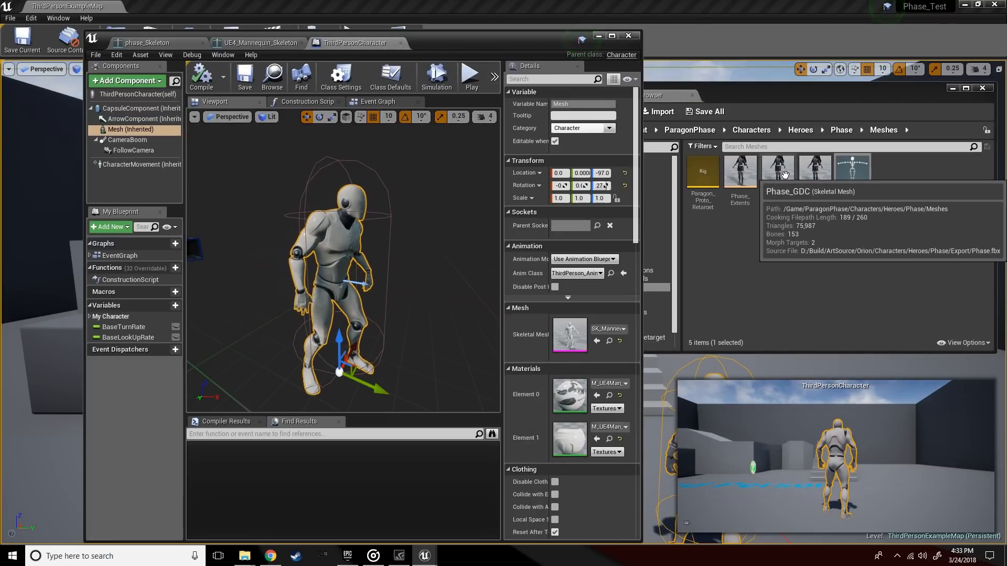
pyautogui.click(777, 171)
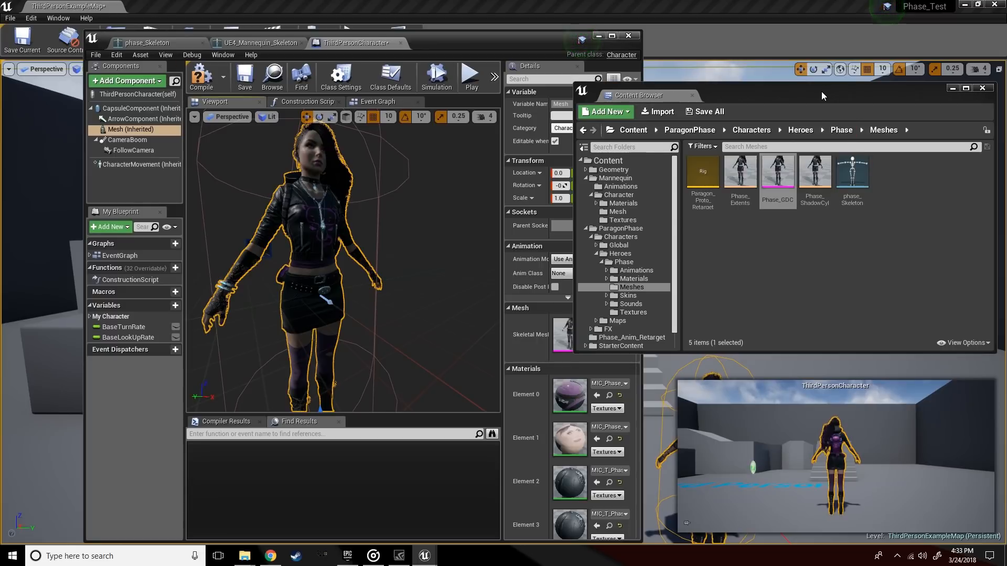
# Set the mesh Anim Class to ThirdPerson_AnimBP from the Phase_Anim_Retarget folder
pyautogui.scroll(-3)
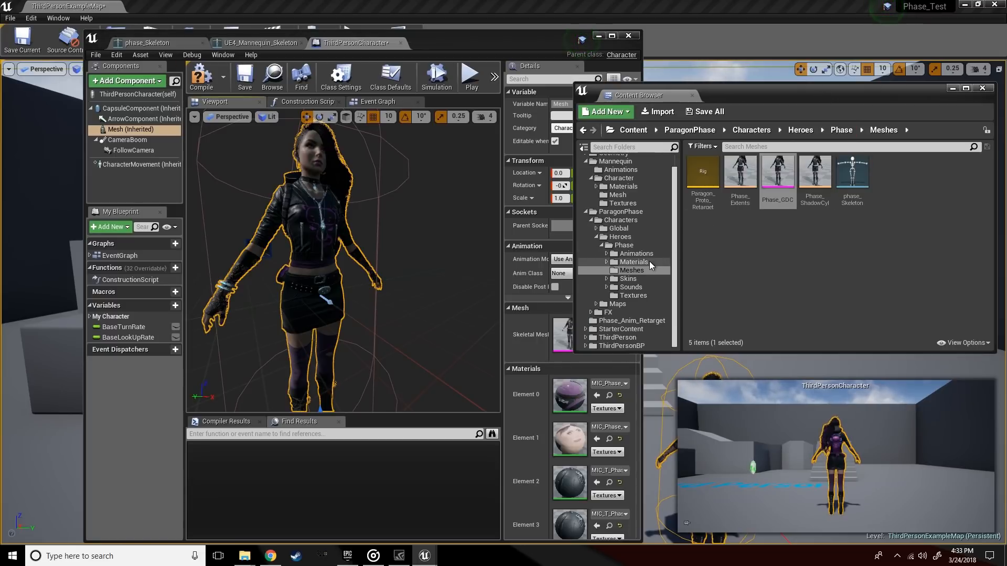
pyautogui.click(631, 318)
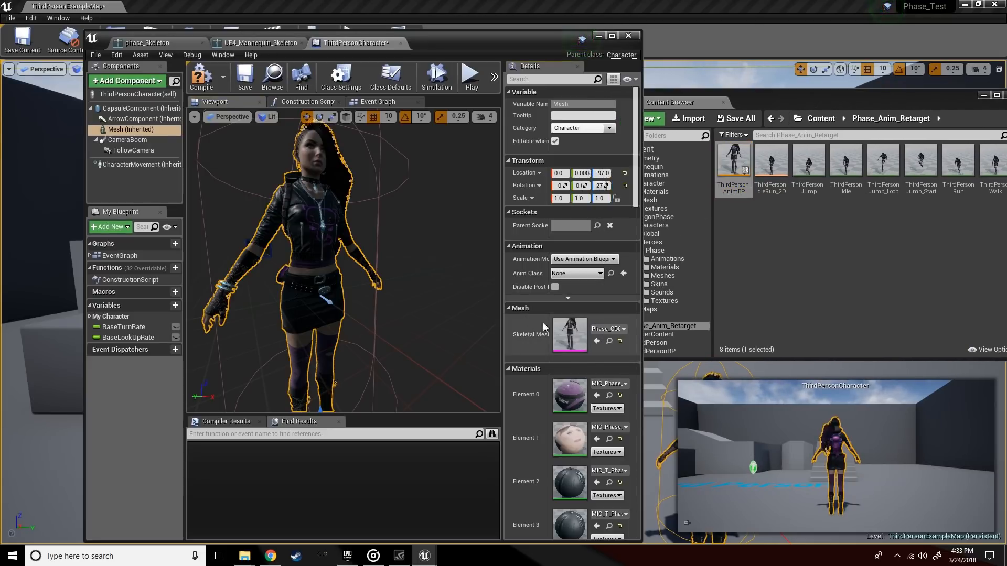
pyautogui.click(623, 274)
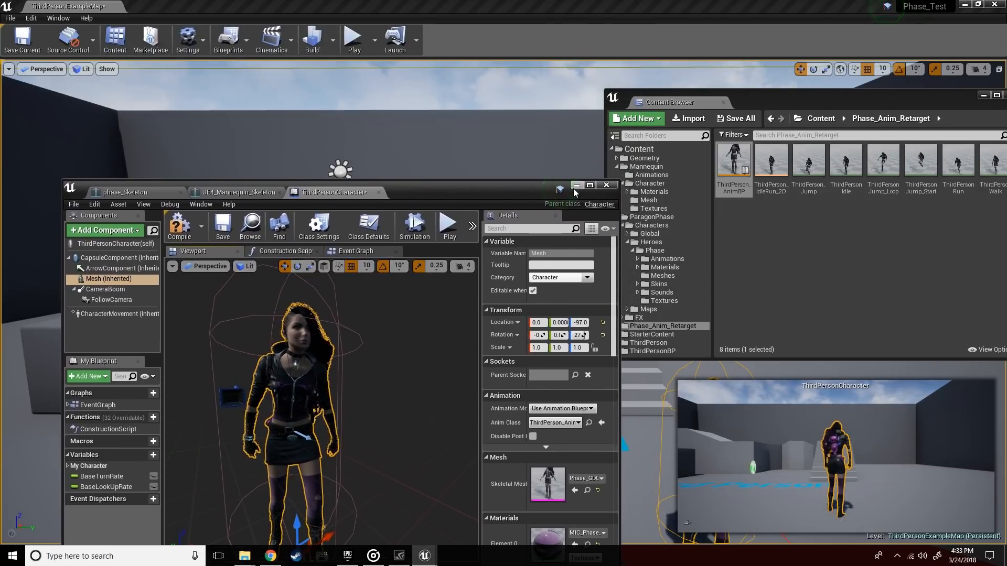
# Play the level controlling Phase as the character, then stop the session
pyautogui.click(607, 184)
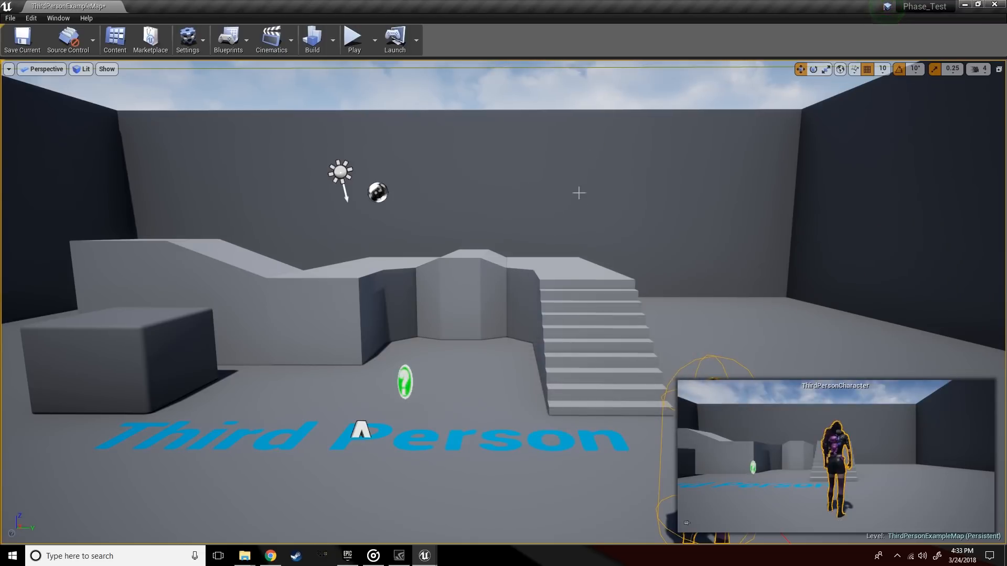
pyautogui.moveTo(355, 53)
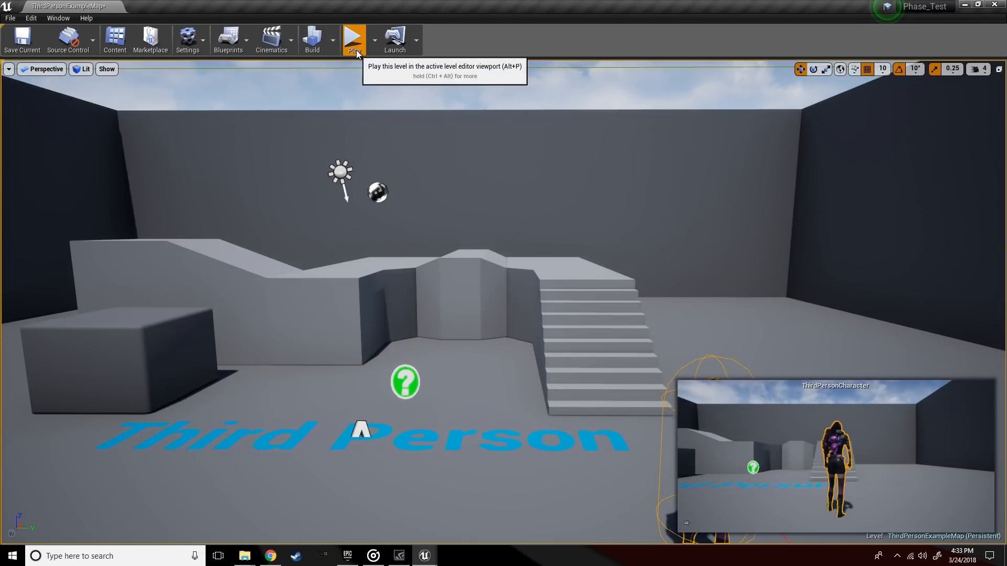
pyautogui.click(354, 38)
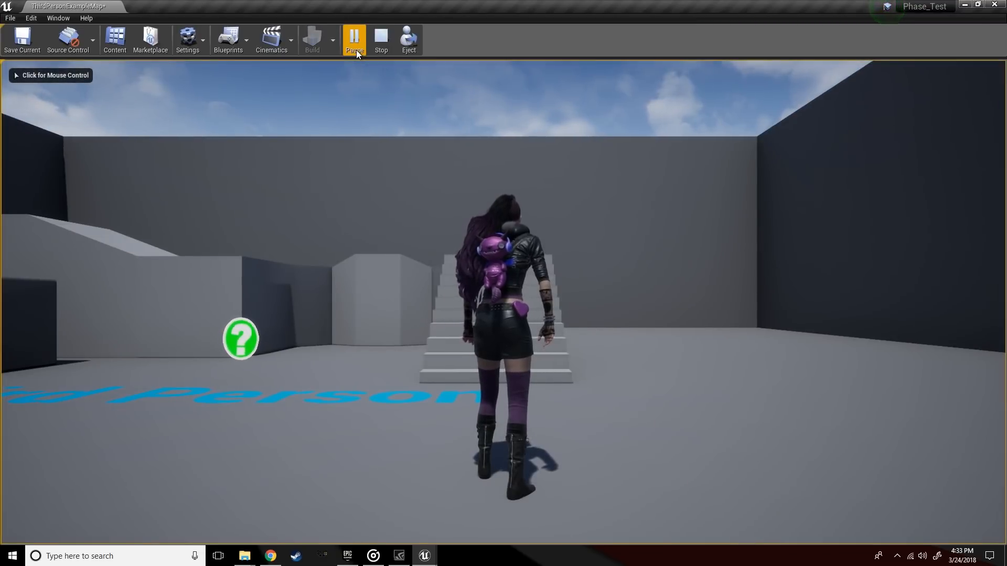
pyautogui.click(355, 39)
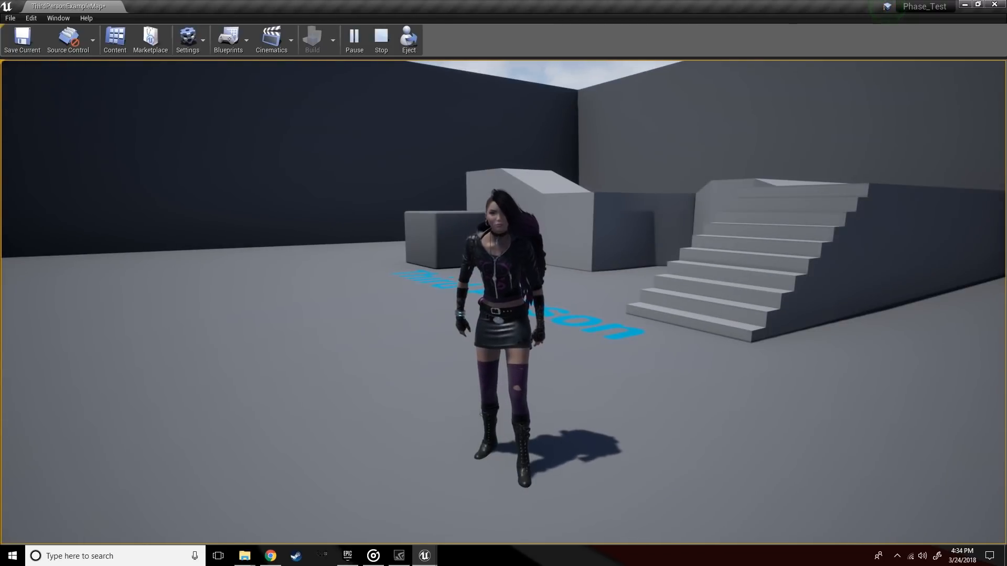
pyautogui.click(381, 36)
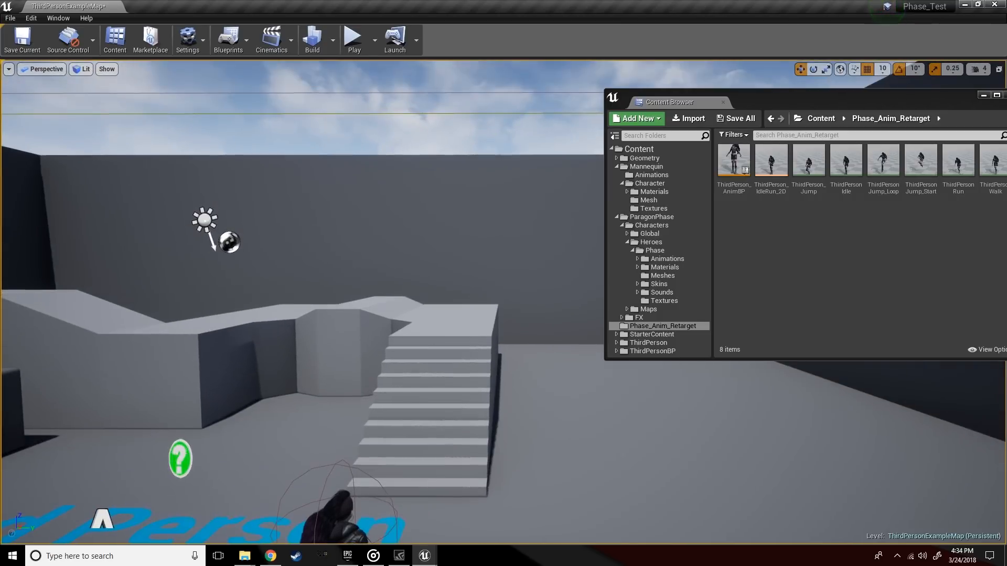
pyautogui.moveTo(430, 557)
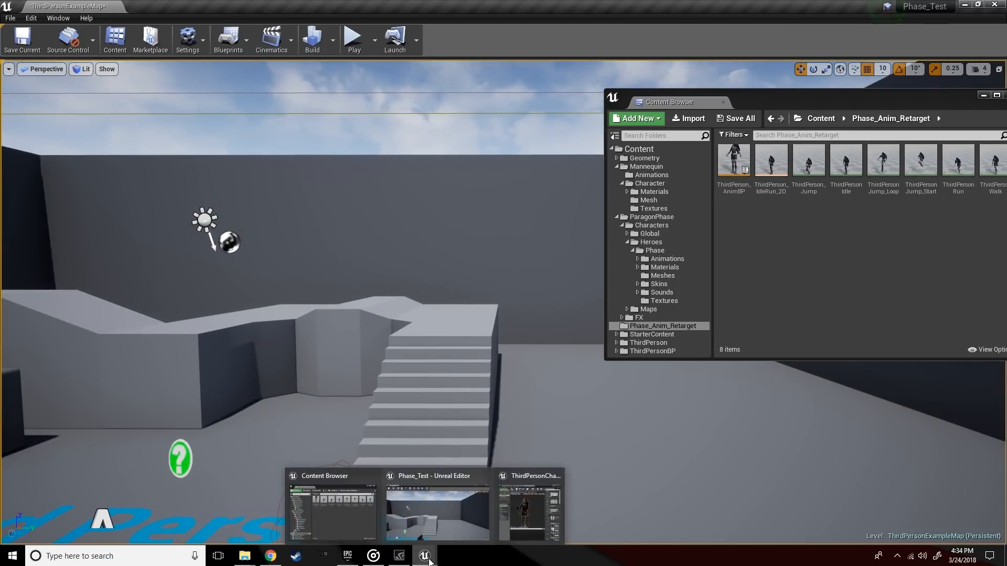
# Open ThirdPerson_IdleRun_2D and set the speed-0 sample to Phase's Idle animation
pyautogui.click(529, 507)
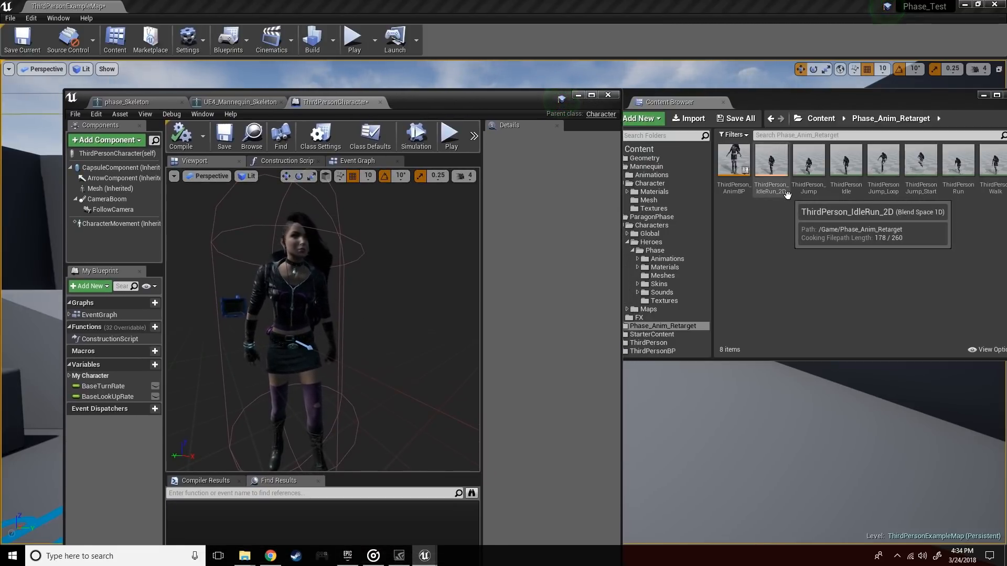
pyautogui.doubleClick(771, 160)
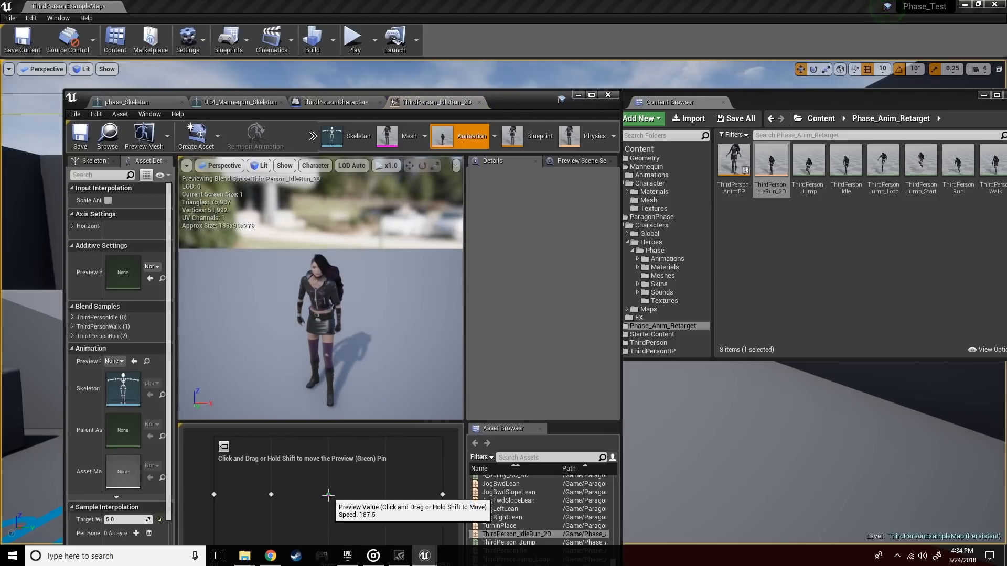
pyautogui.moveTo(328, 494); pyautogui.dragTo(229, 495)
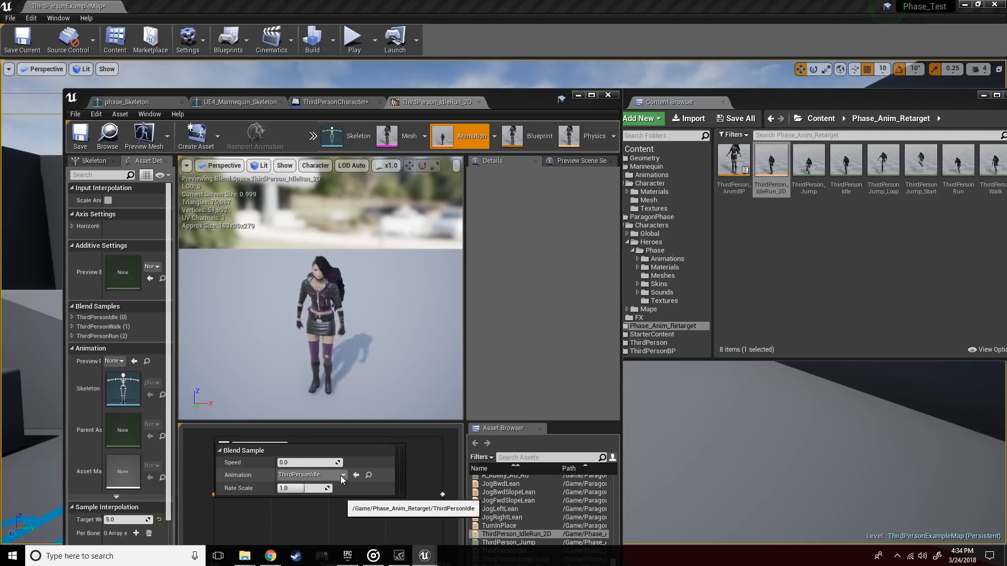
pyautogui.click(337, 474)
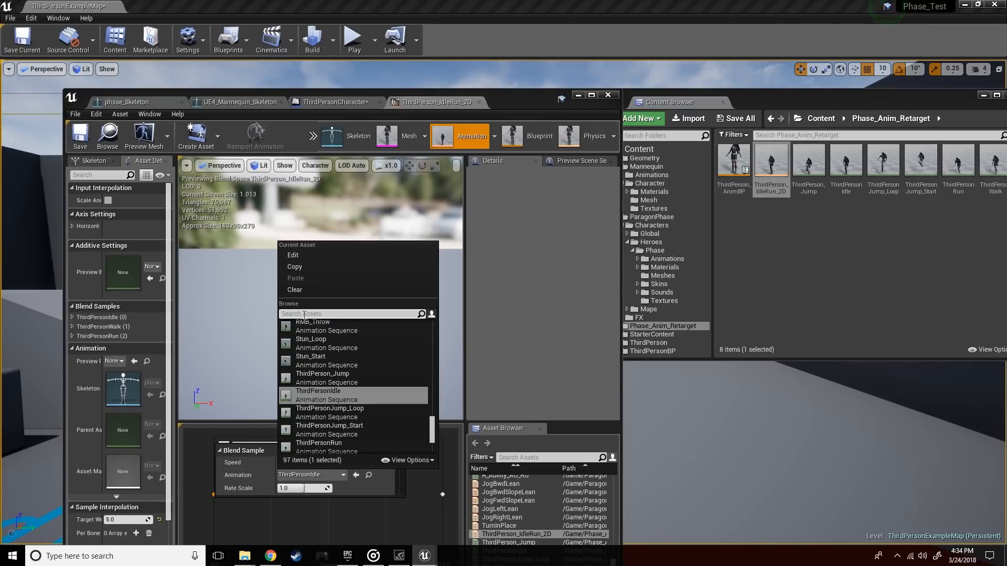
pyautogui.write('idle')
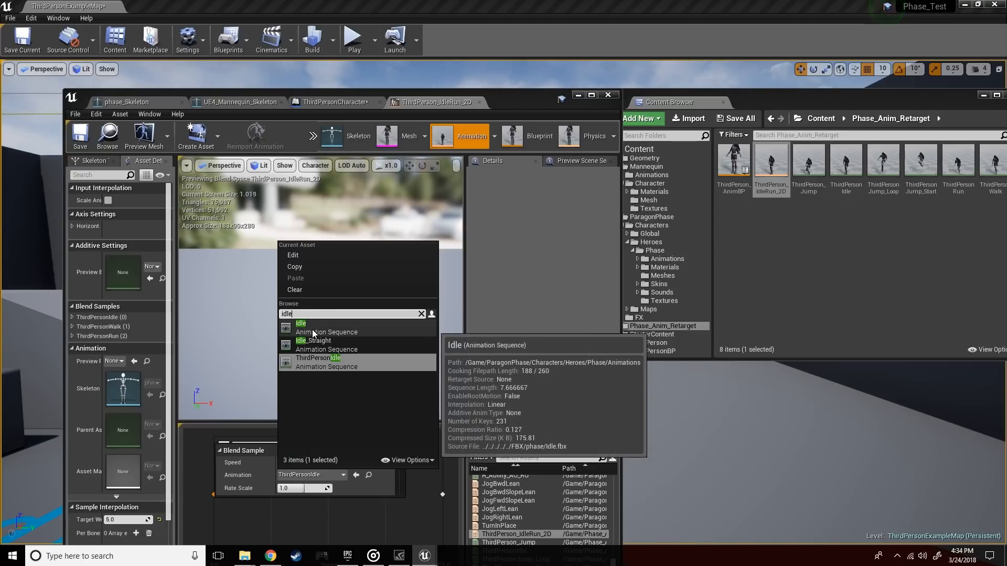
pyautogui.click(301, 323)
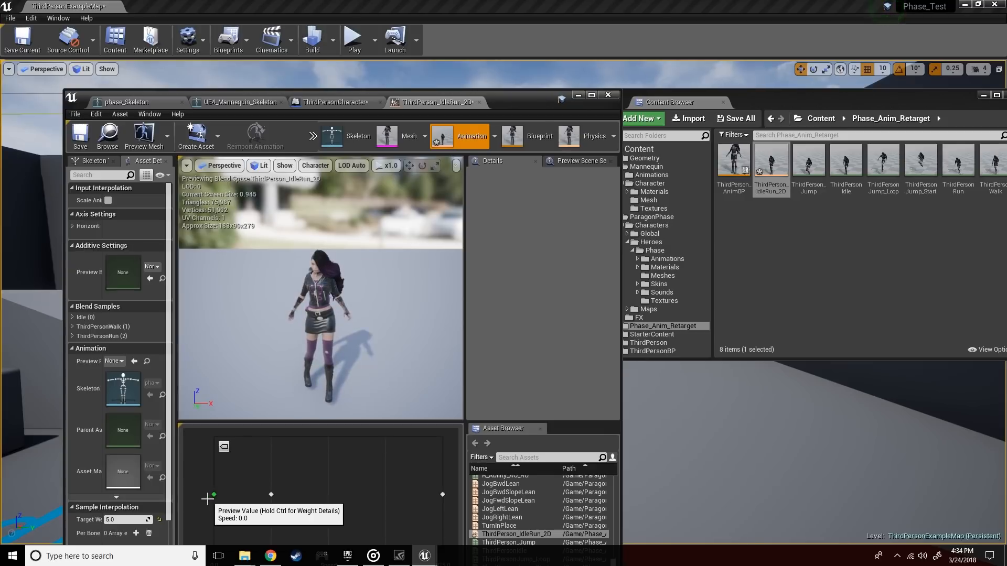
# Set the speed-375 sample of the blend space to Jog_Fwd
pyautogui.moveTo(207, 495); pyautogui.dragTo(243, 495)
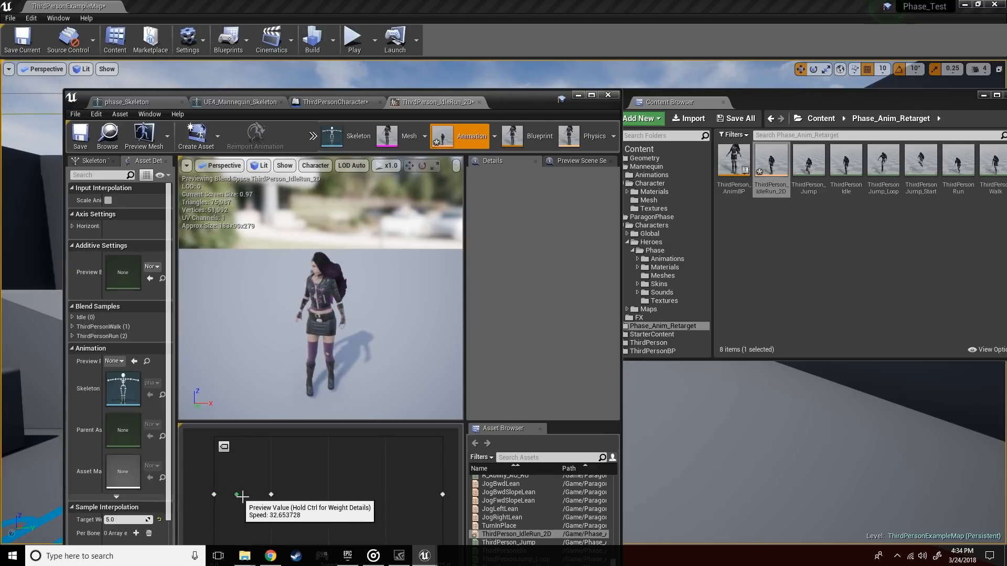
pyautogui.moveTo(242, 495); pyautogui.dragTo(436, 497)
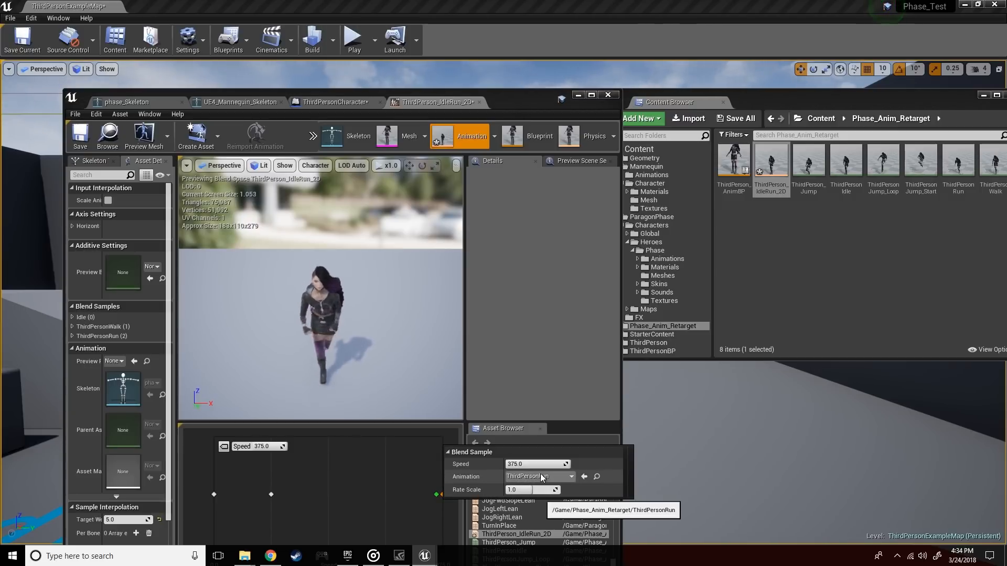
pyautogui.click(565, 476)
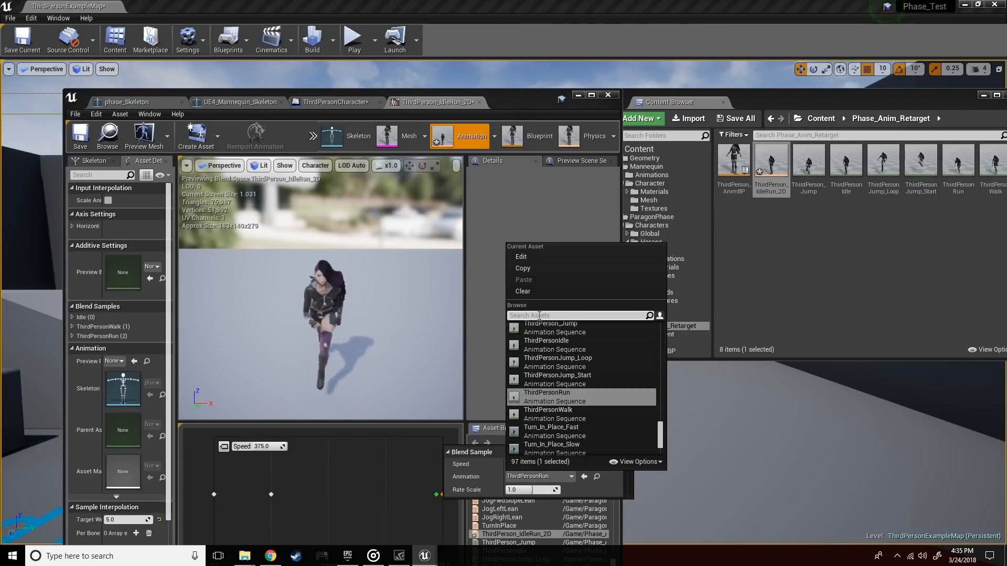
pyautogui.write('jog_fwd')
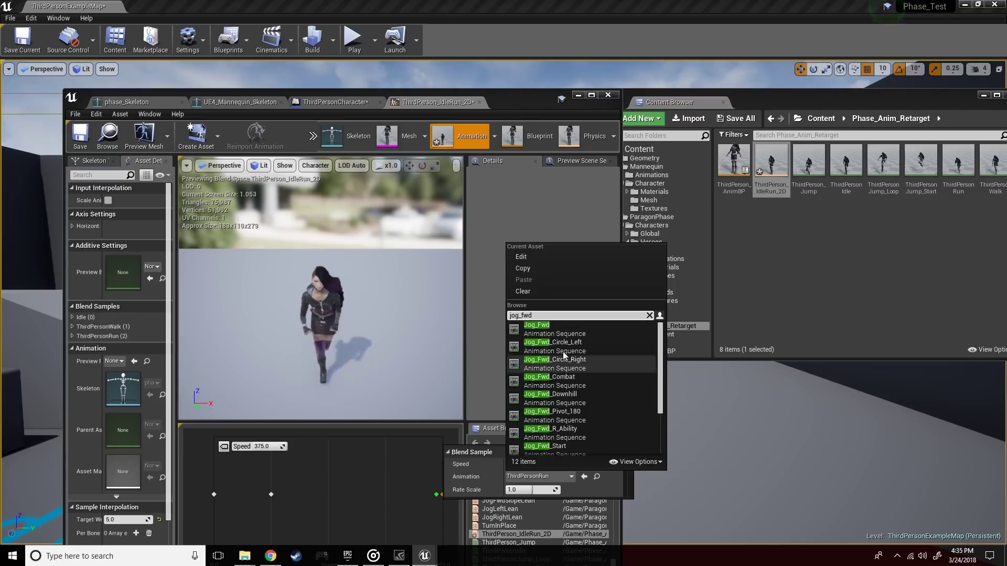
pyautogui.click(536, 325)
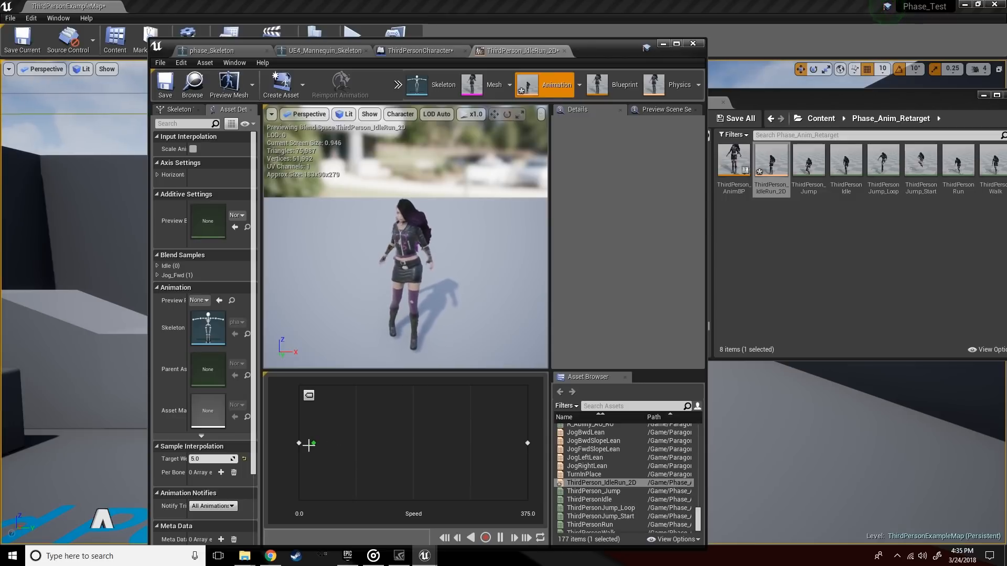
# Preview the blend between Idle and Jog_Fwd across the speed range
pyautogui.moveTo(310, 443); pyautogui.dragTo(507, 442)
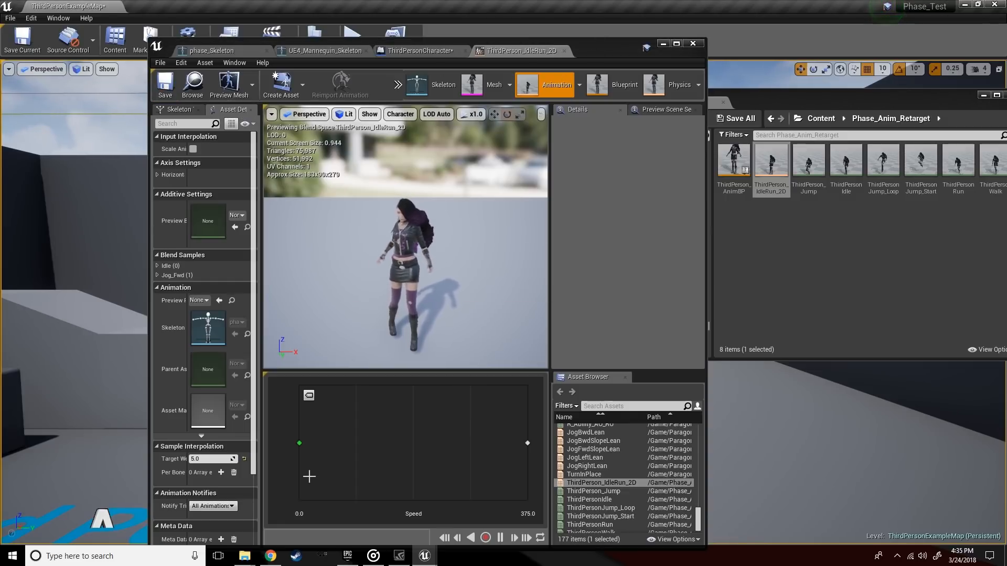
pyautogui.click(299, 443)
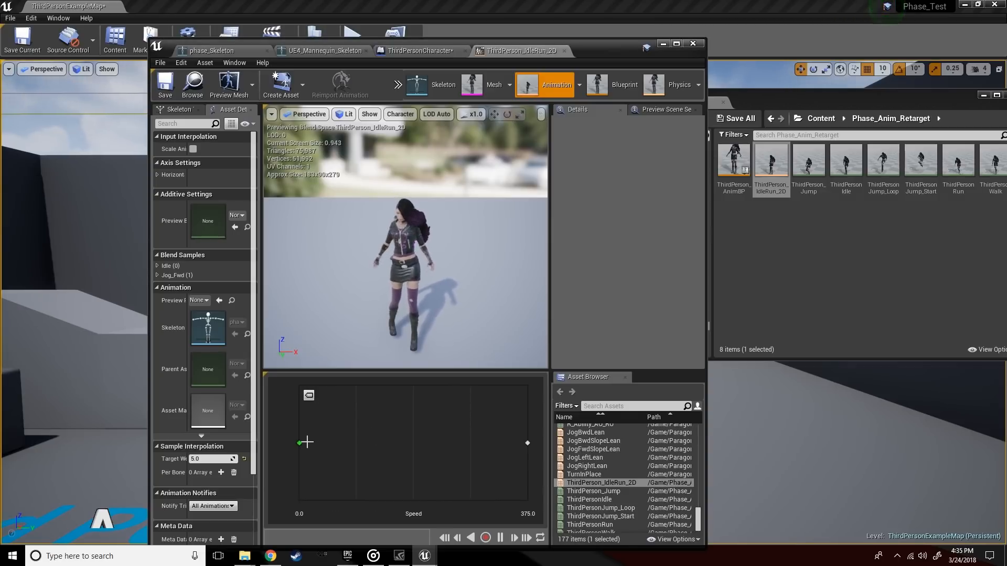
pyautogui.moveTo(305, 442); pyautogui.dragTo(539, 443)
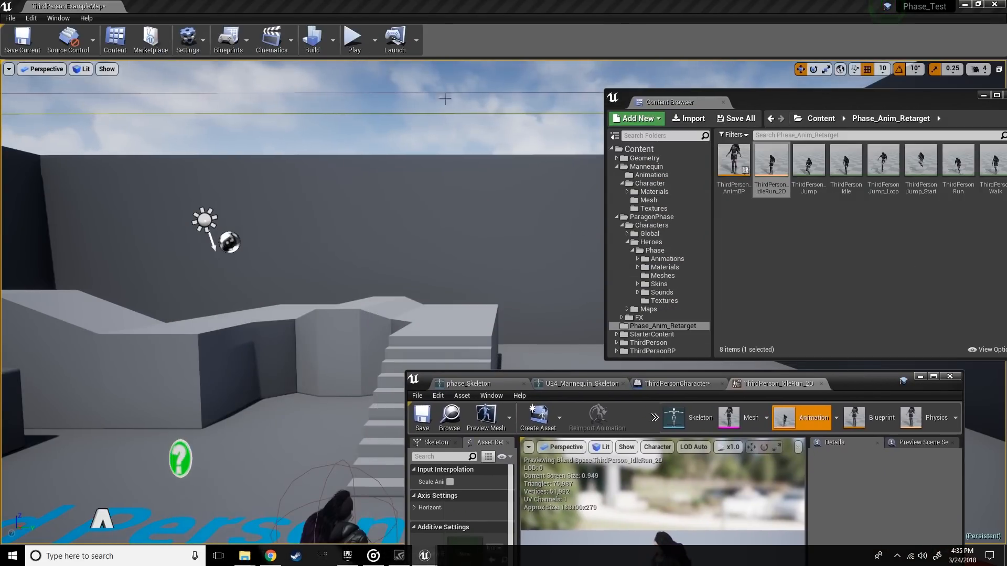
# Play the level and run Phase around with her Idle and Jog_Fwd animations
pyautogui.click(949, 377)
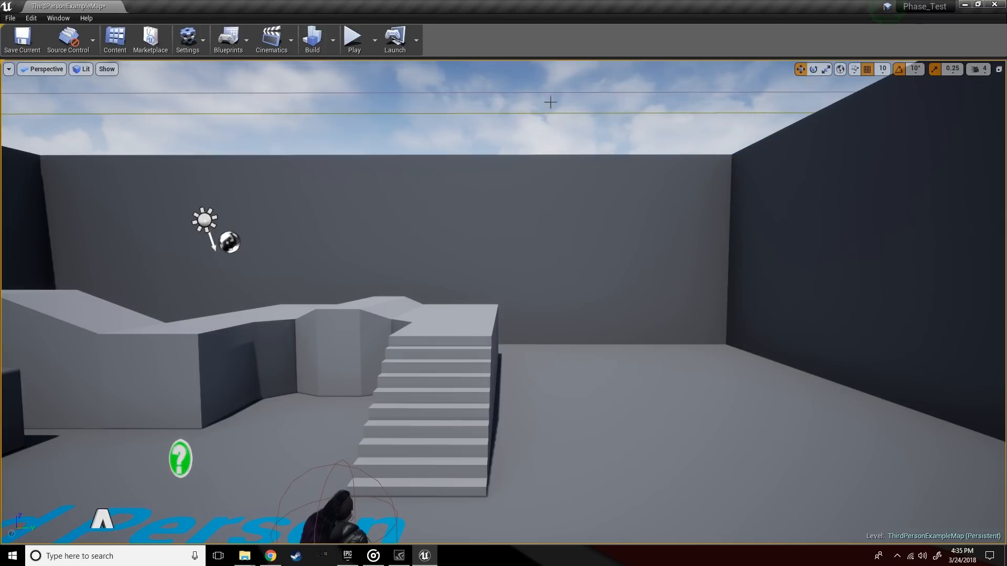
pyautogui.click(354, 36)
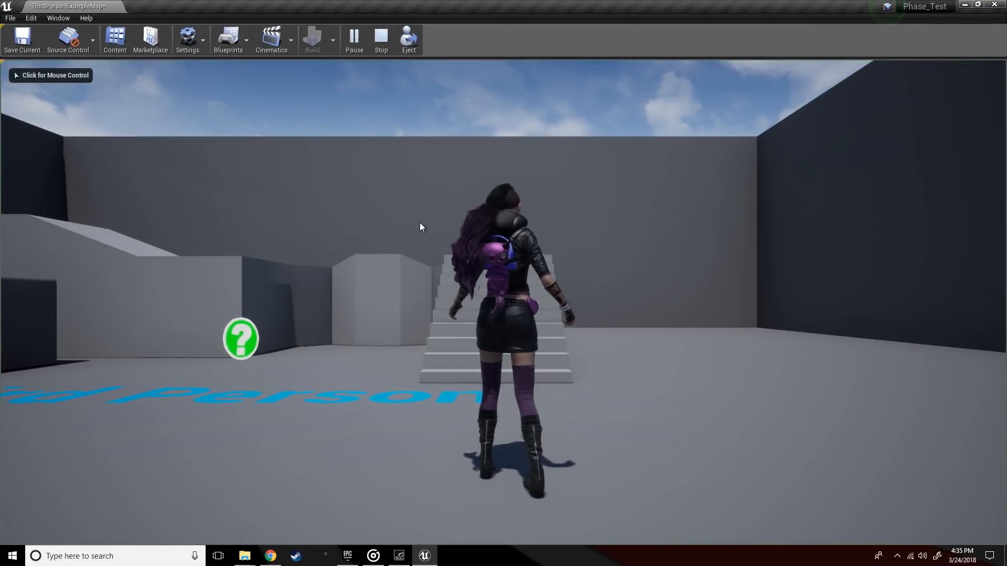
pyautogui.click(421, 227)
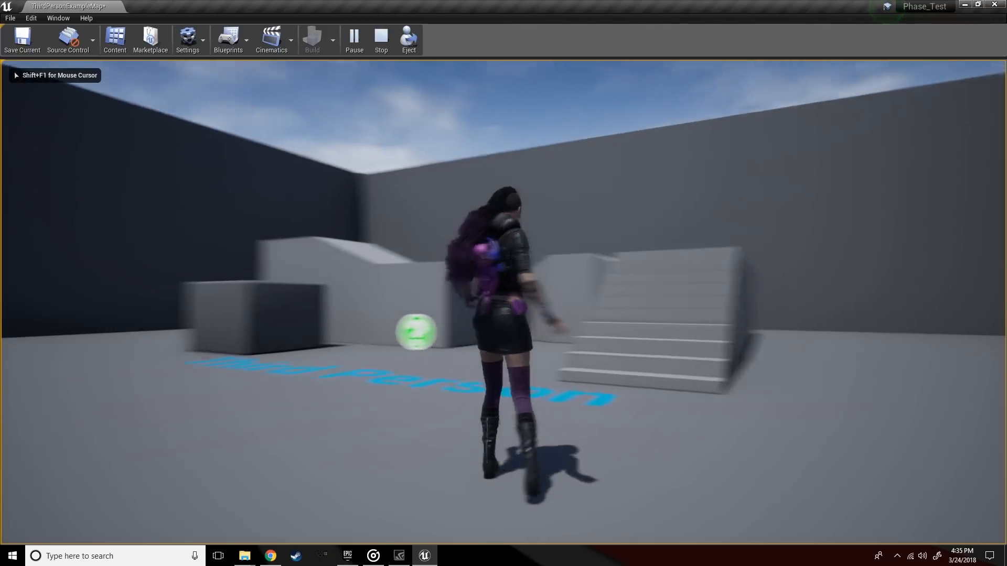